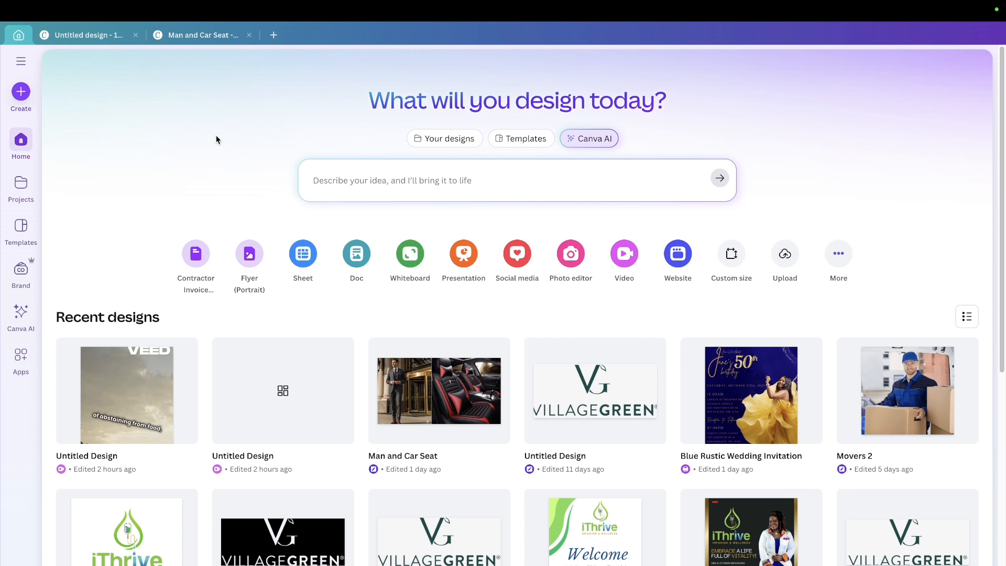
mouse_move(161, 132)
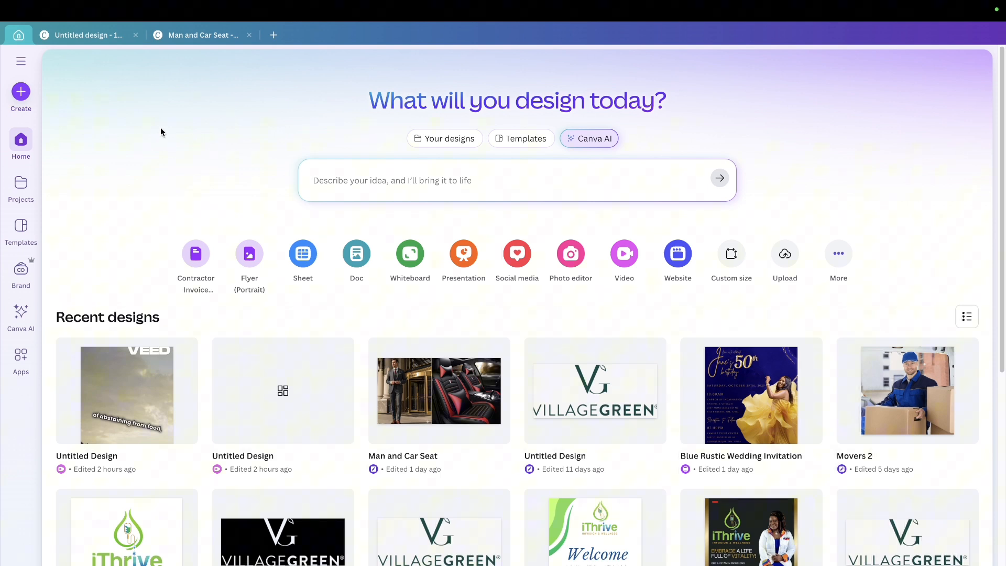
mouse_move(206, 130)
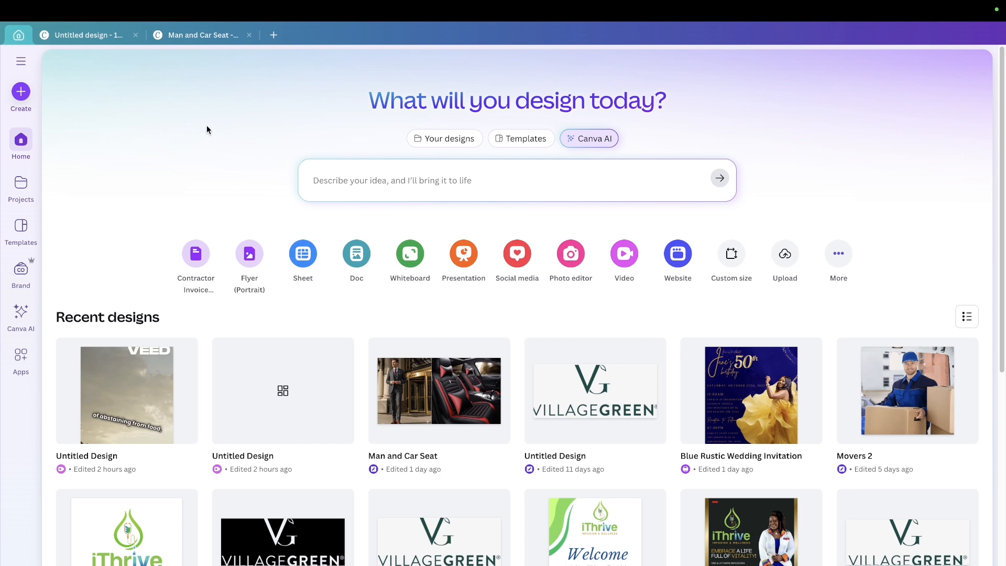
mouse_move(69, 285)
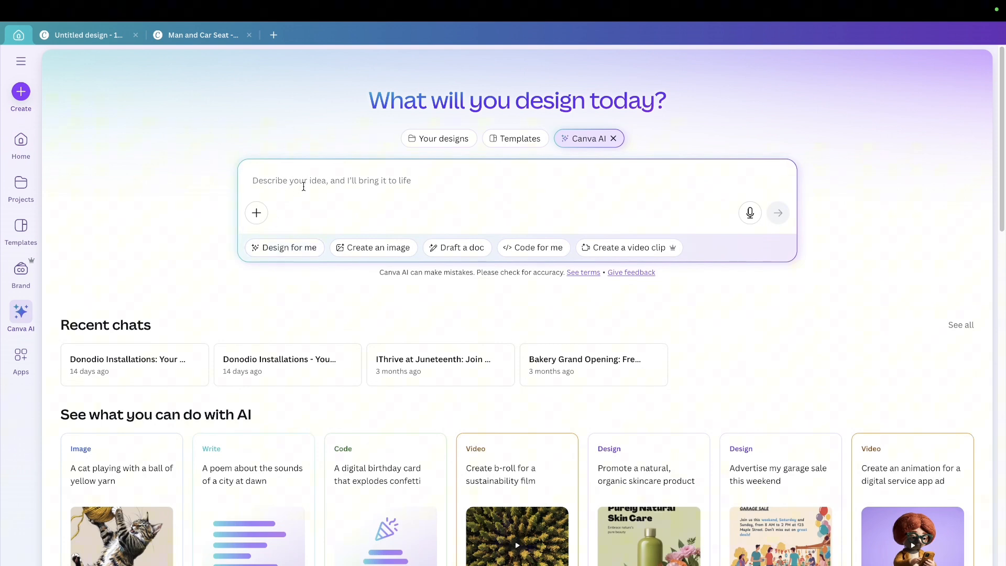
mouse_move(431, 186)
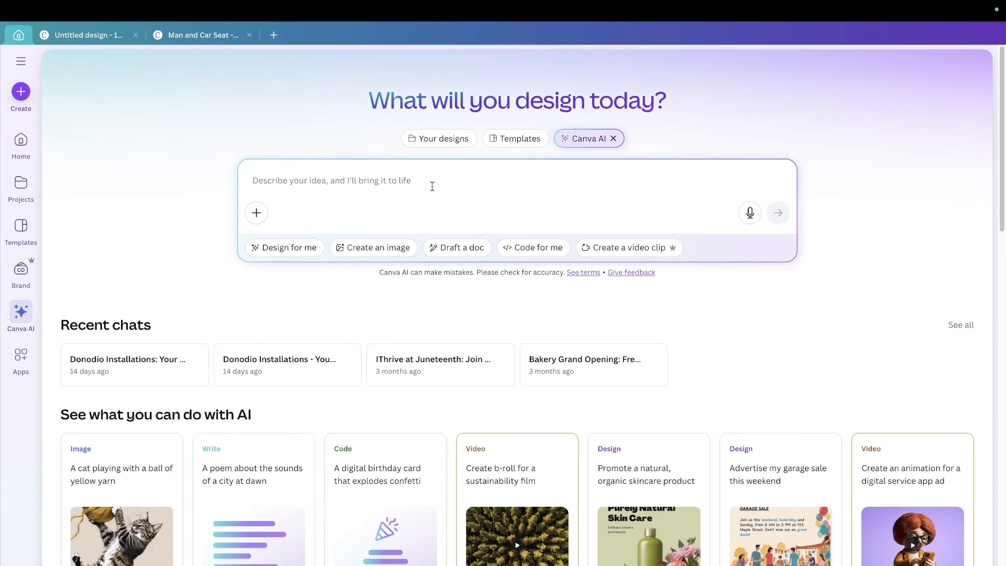
mouse_move(494, 208)
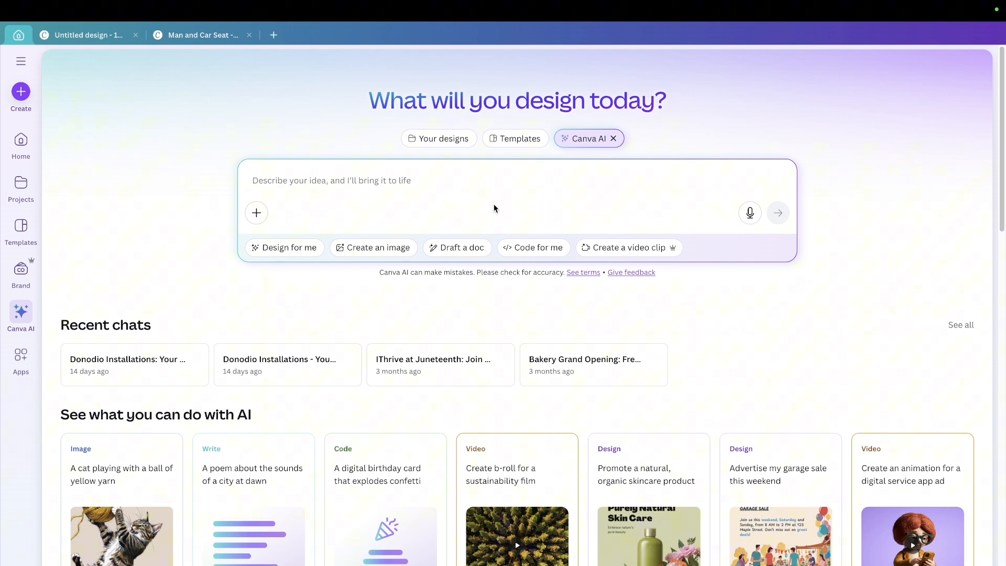
mouse_move(628, 247)
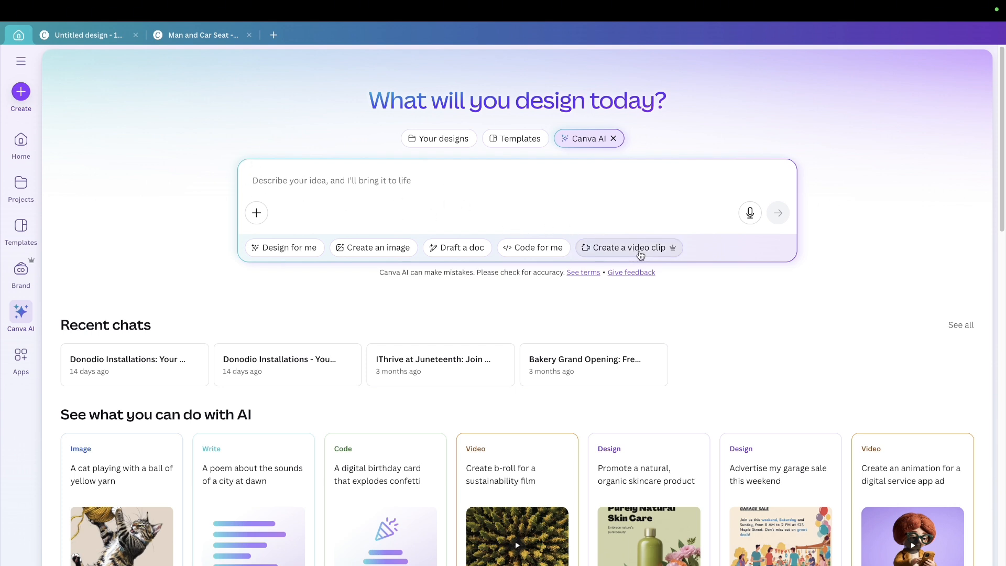
Step: Switch the Canva AI request to video-clip mode for the toddler-and-chicken snow scene
left_click(628, 246)
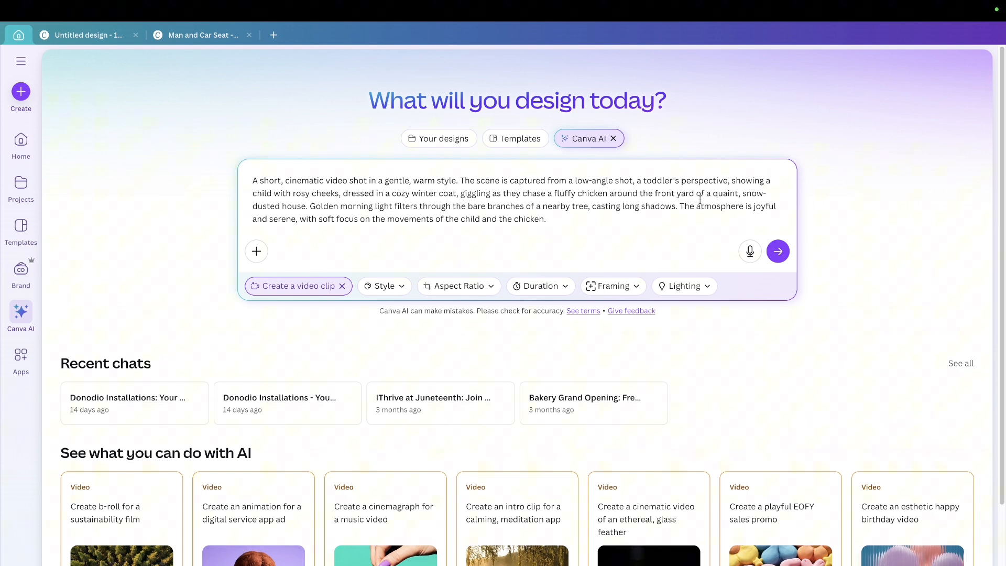
mouse_move(389, 209)
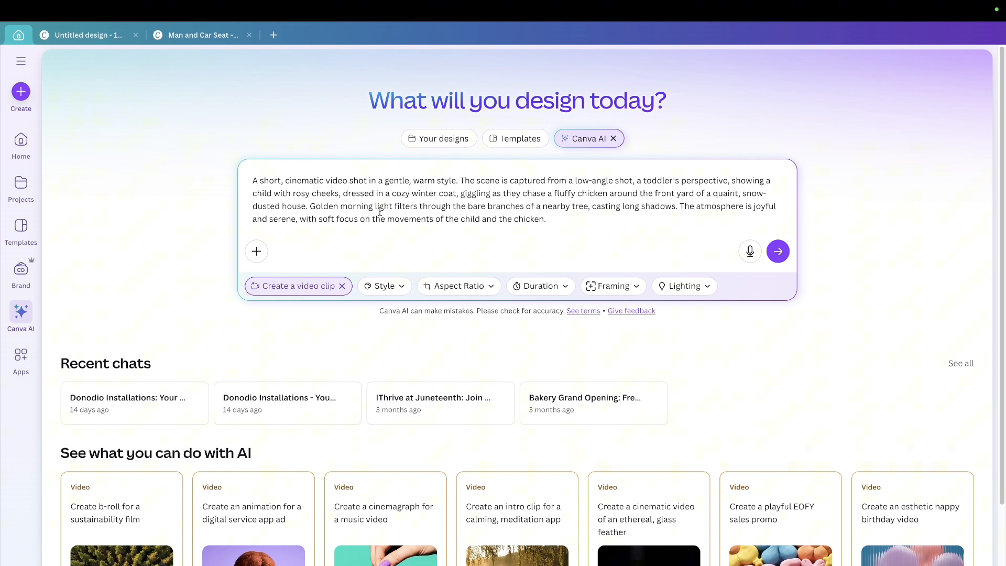
mouse_move(466, 220)
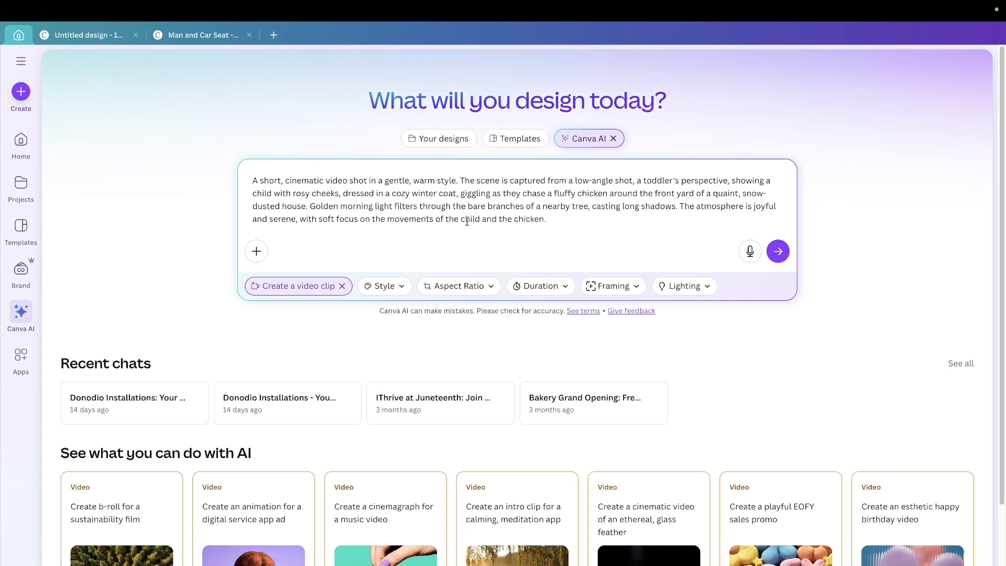
mouse_move(513, 270)
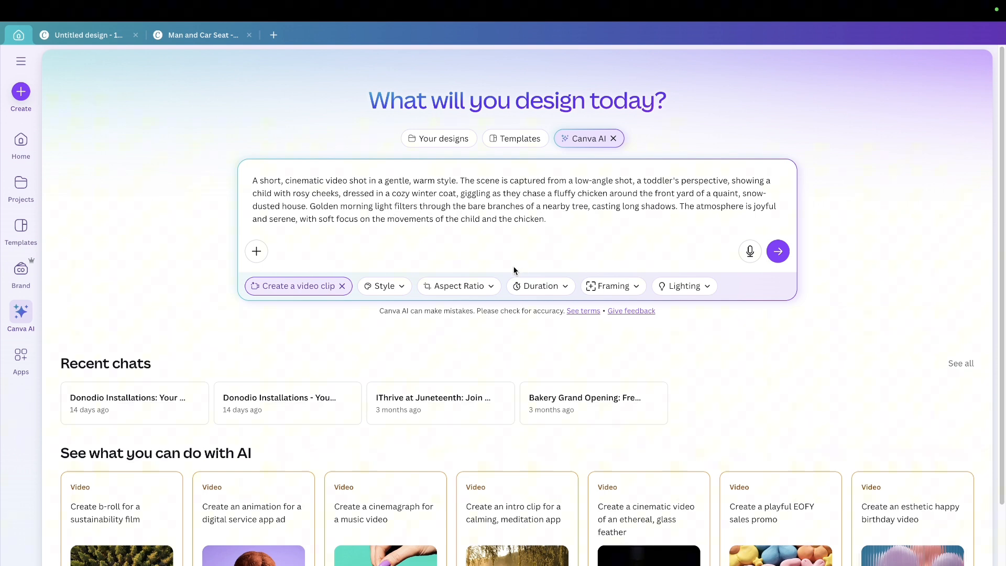
mouse_move(384, 286)
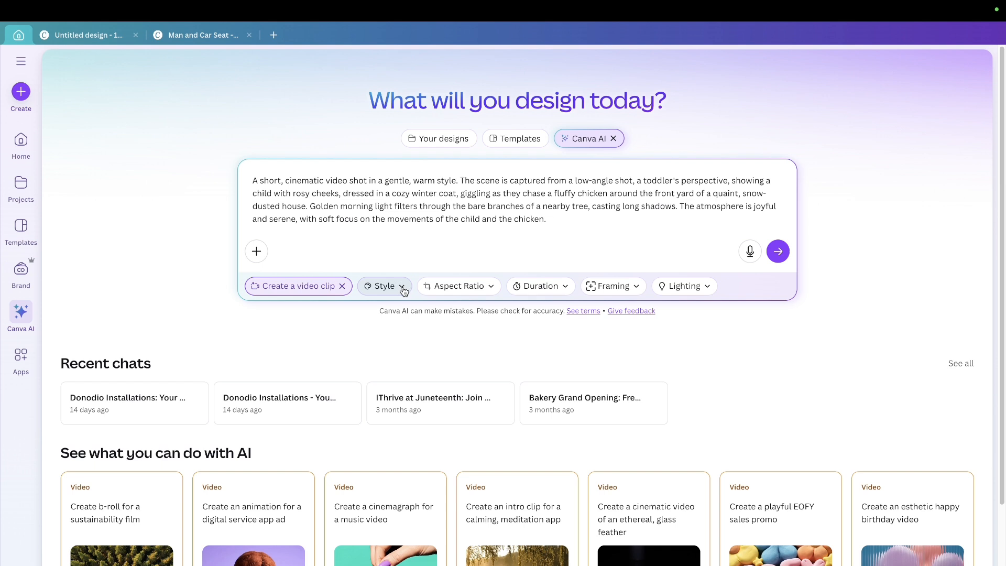
Step: Set the video style to Cinematic and the clip length to 8 seconds
left_click(384, 286)
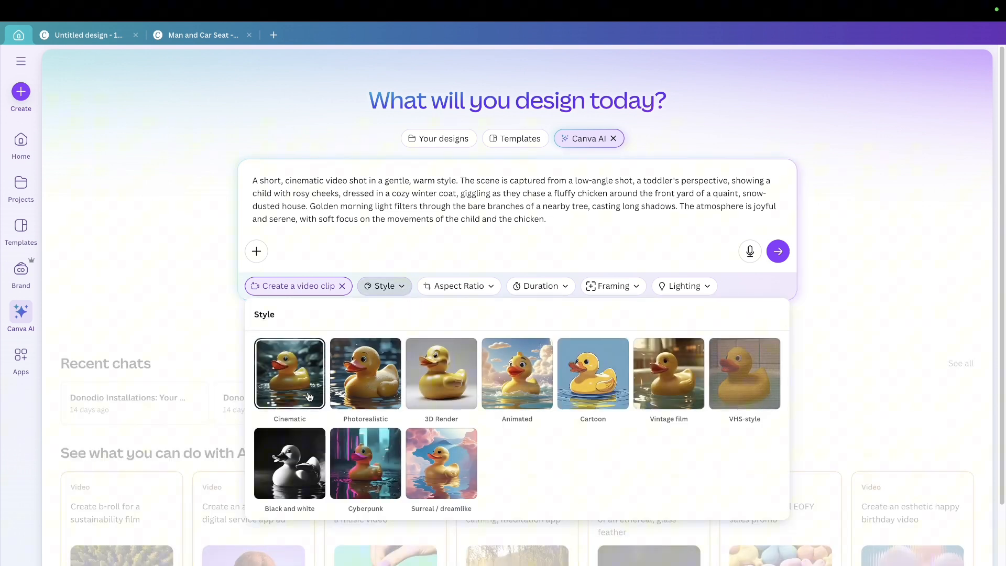
mouse_move(441, 374)
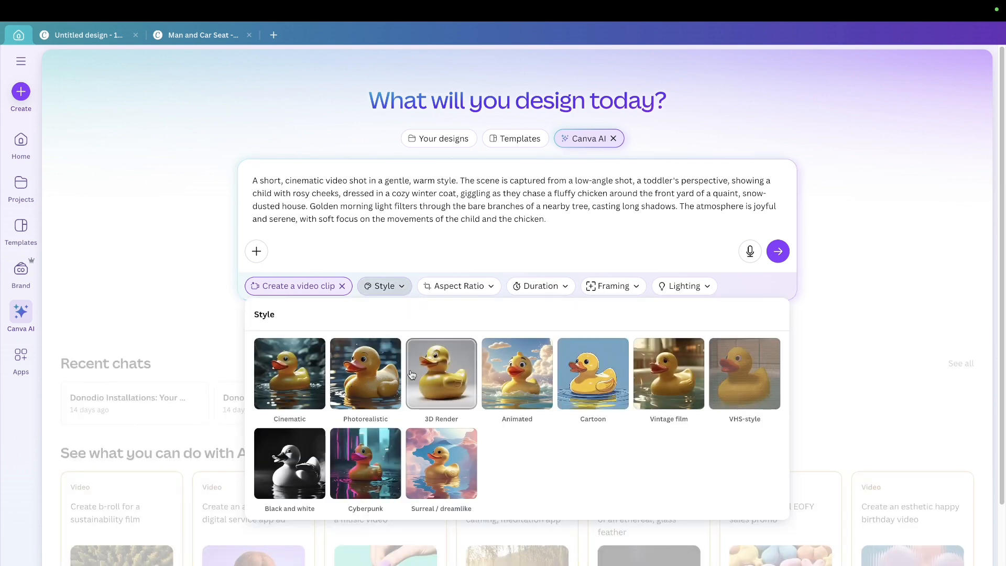
mouse_move(668, 373)
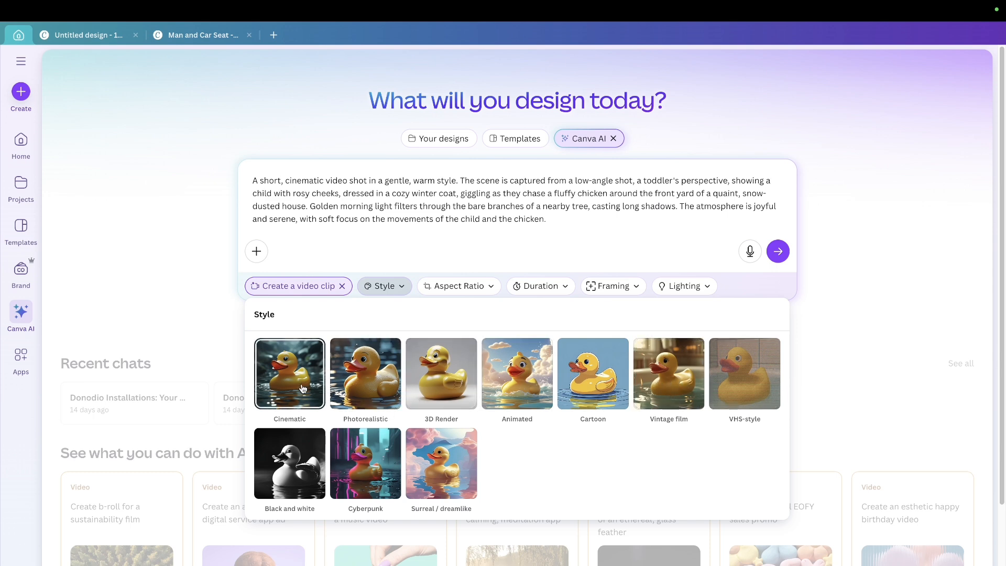
left_click(289, 372)
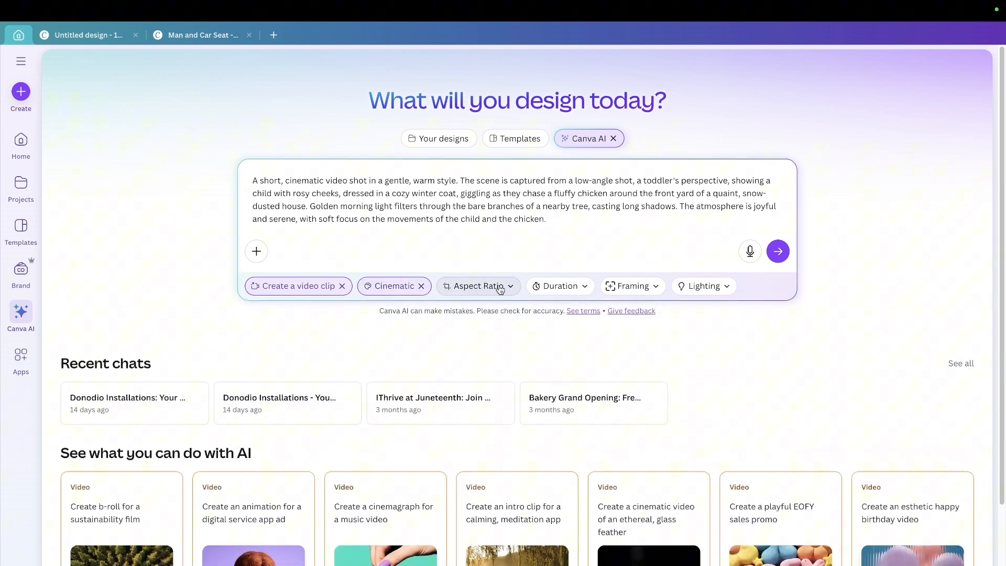
left_click(478, 285)
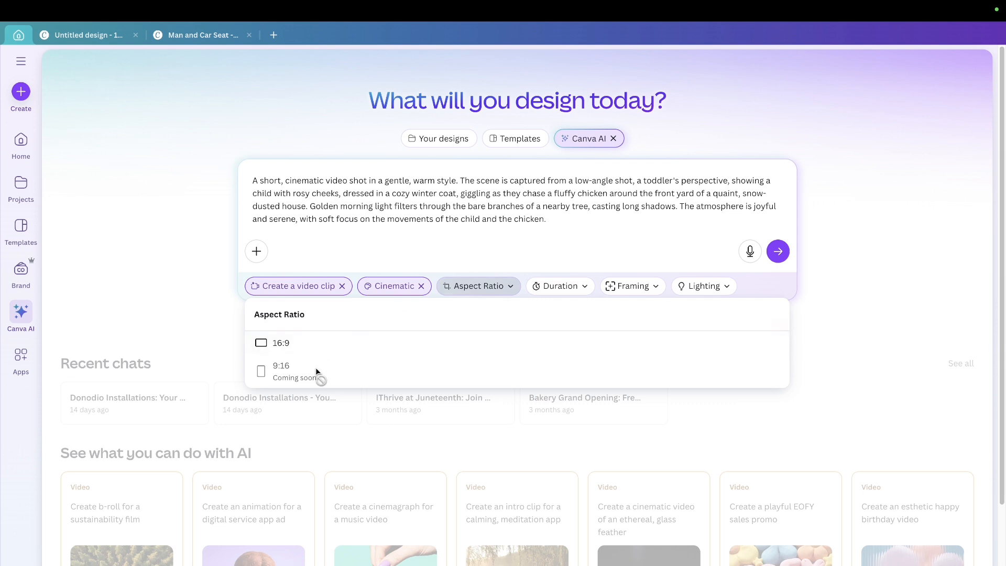
mouse_move(272, 390)
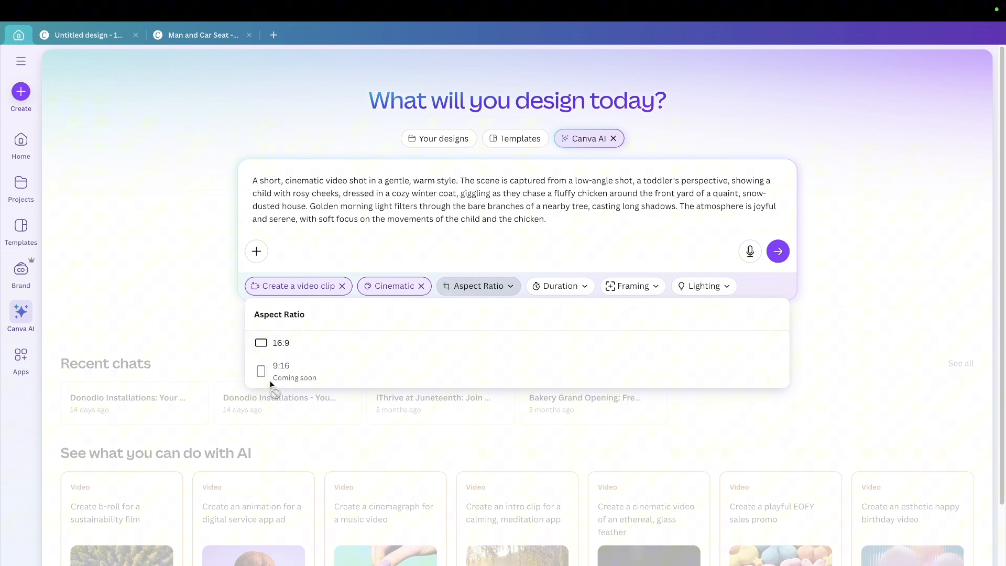
left_click(560, 286)
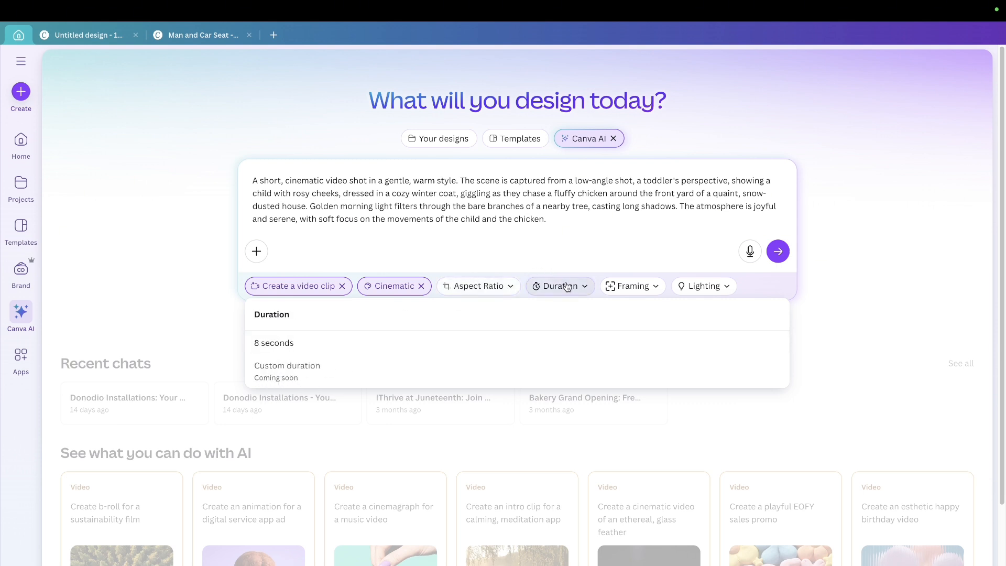
left_click(274, 343)
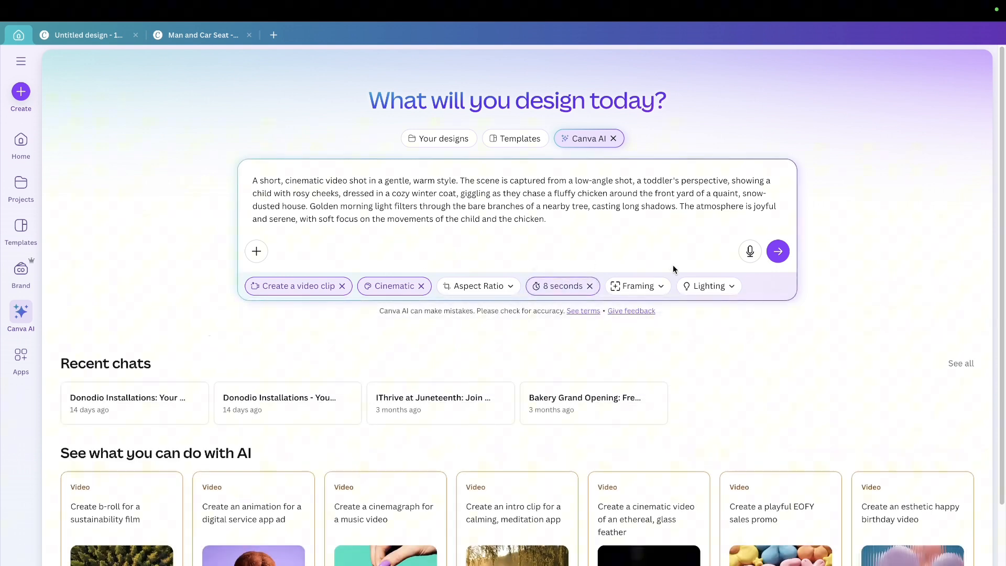
Step: Give the clip Medium shot framing and Soft lighting
left_click(637, 286)
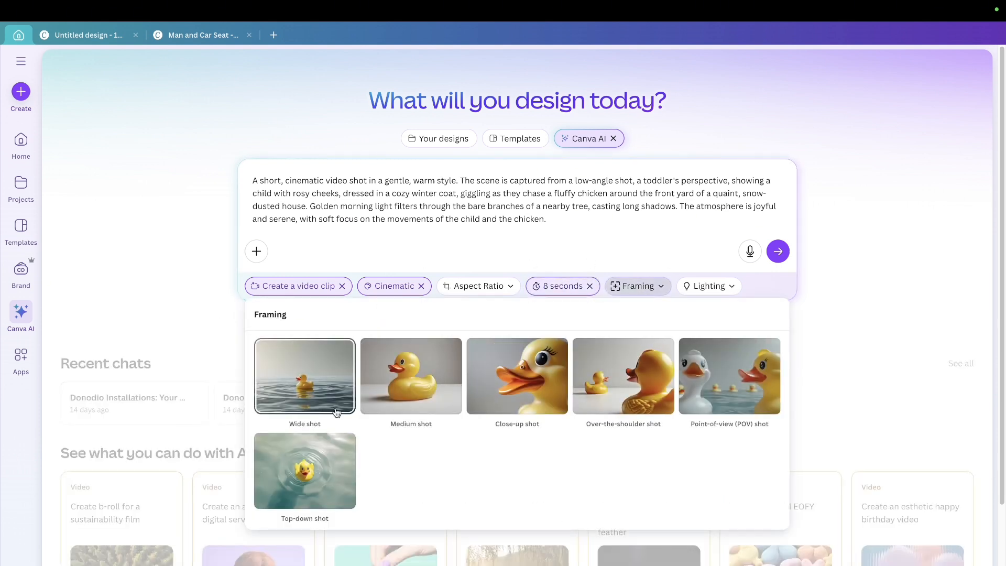
mouse_move(411, 376)
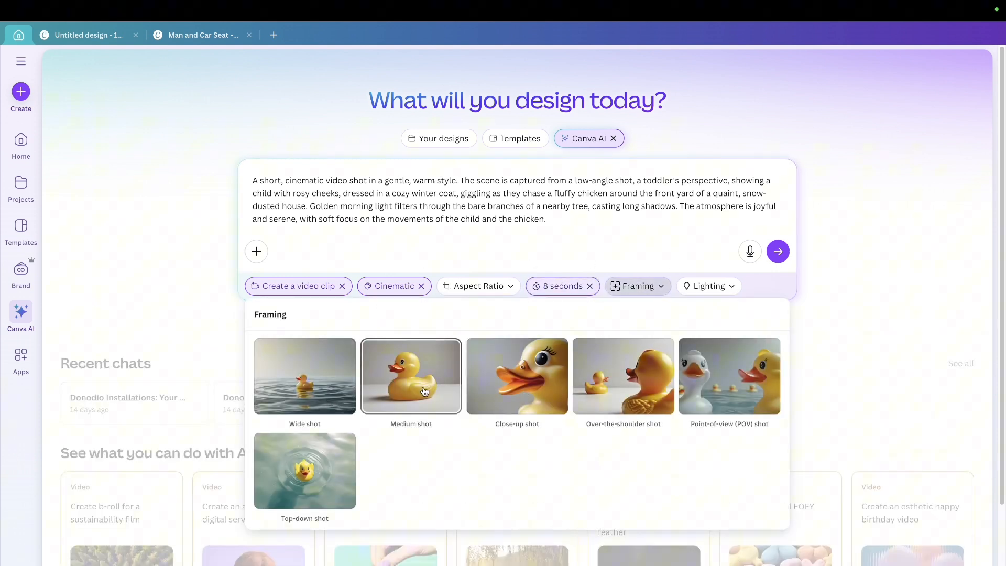
left_click(411, 376)
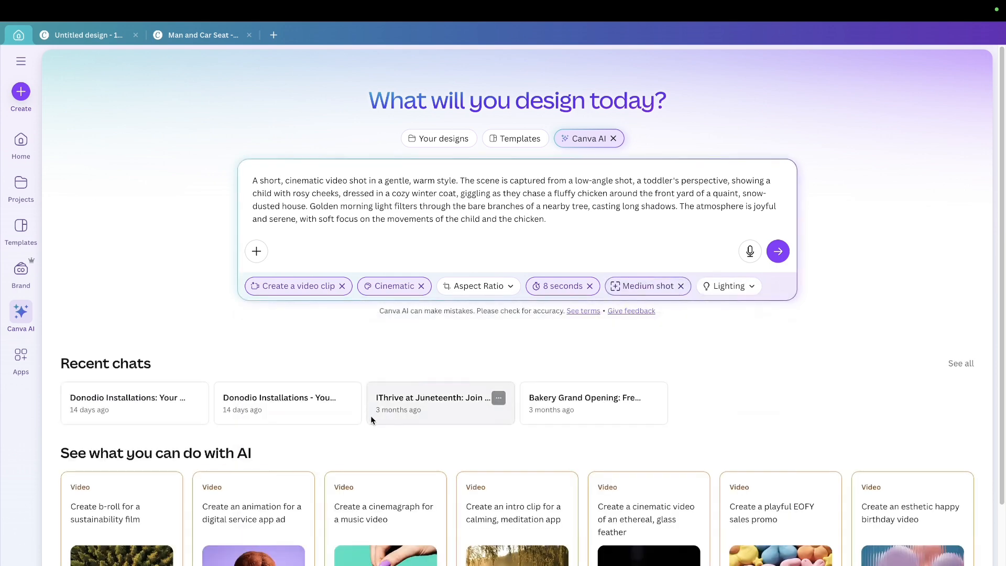
left_click(727, 286)
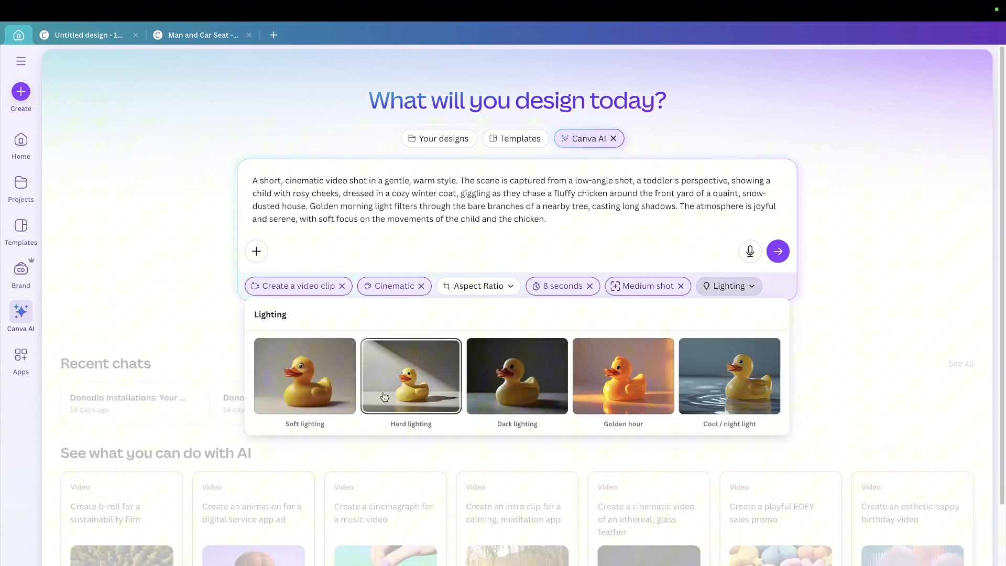
mouse_move(385, 375)
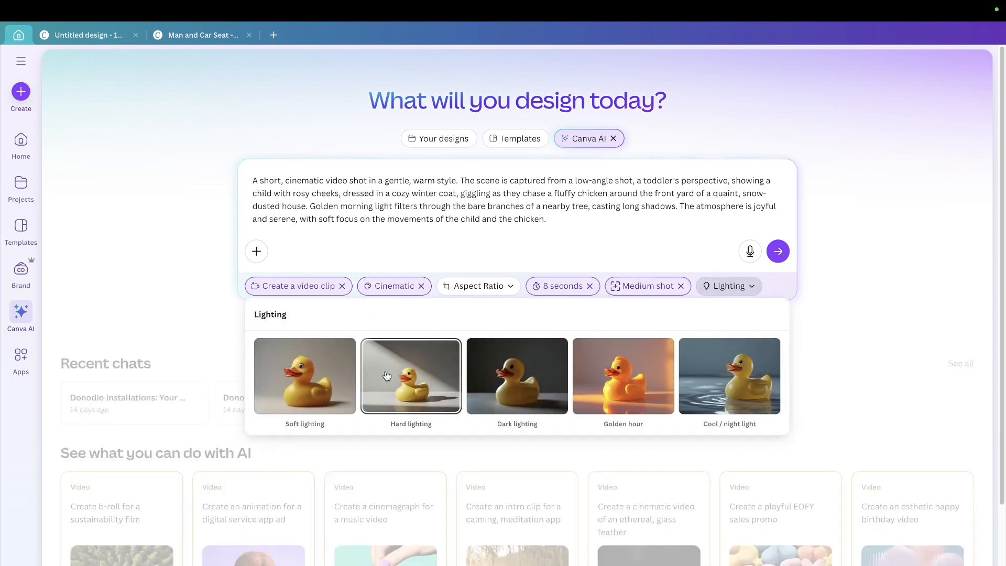
left_click(304, 376)
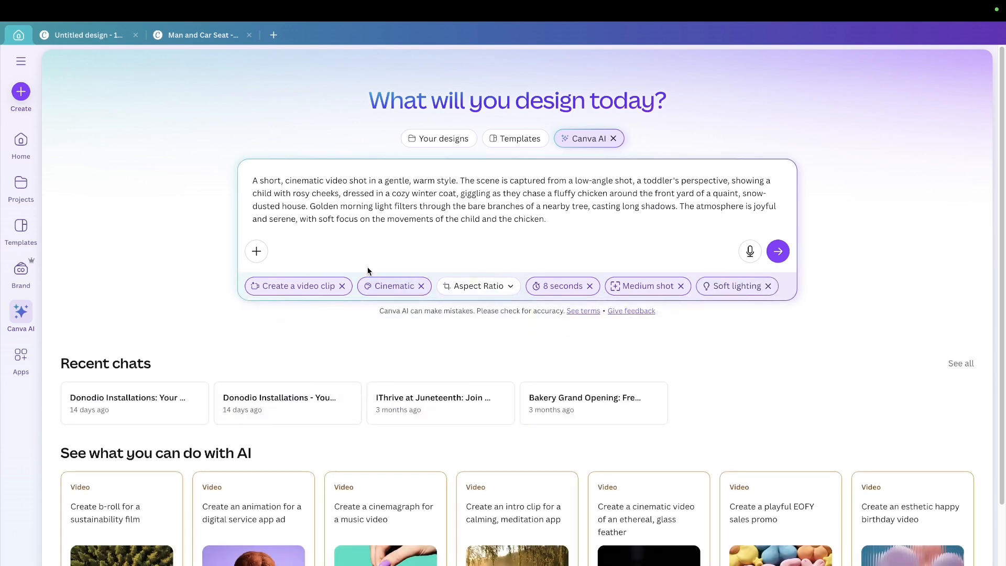
mouse_move(749, 251)
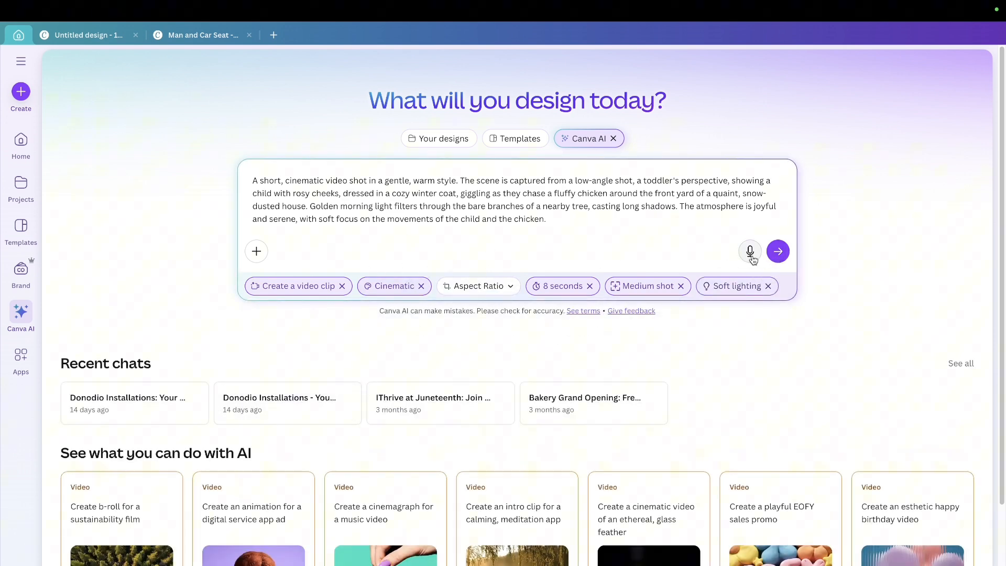
mouse_move(749, 251)
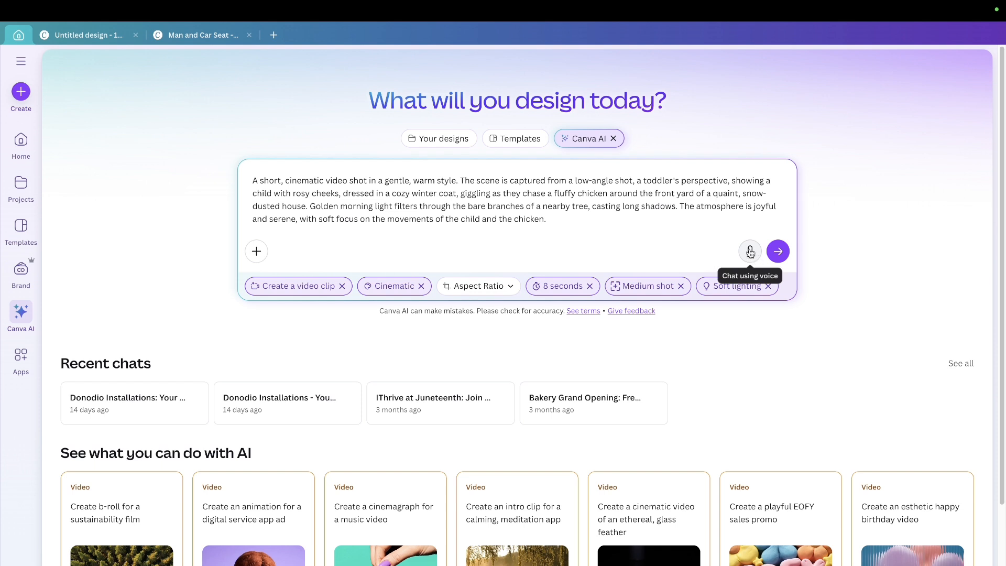
mouse_move(749, 251)
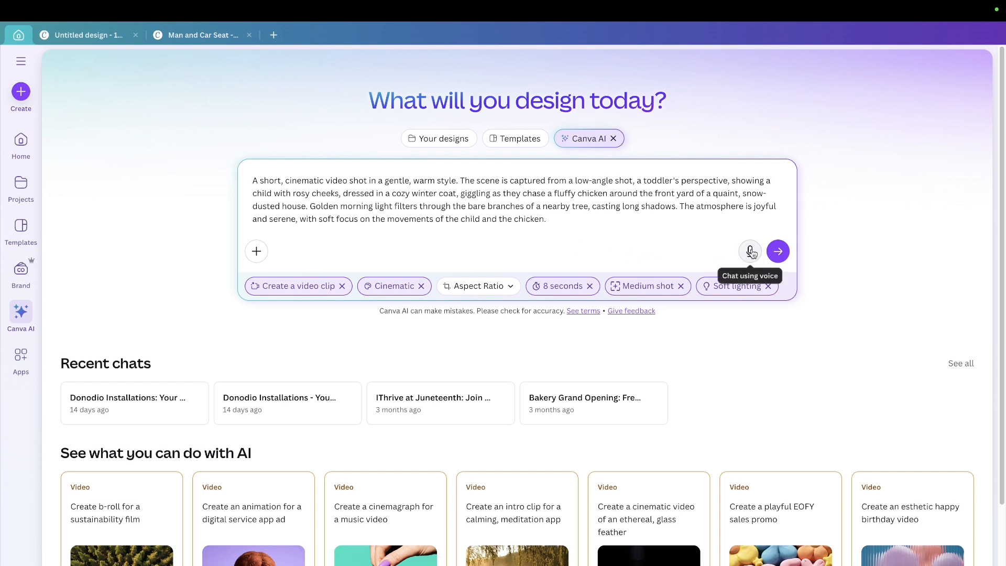
mouse_move(550, 219)
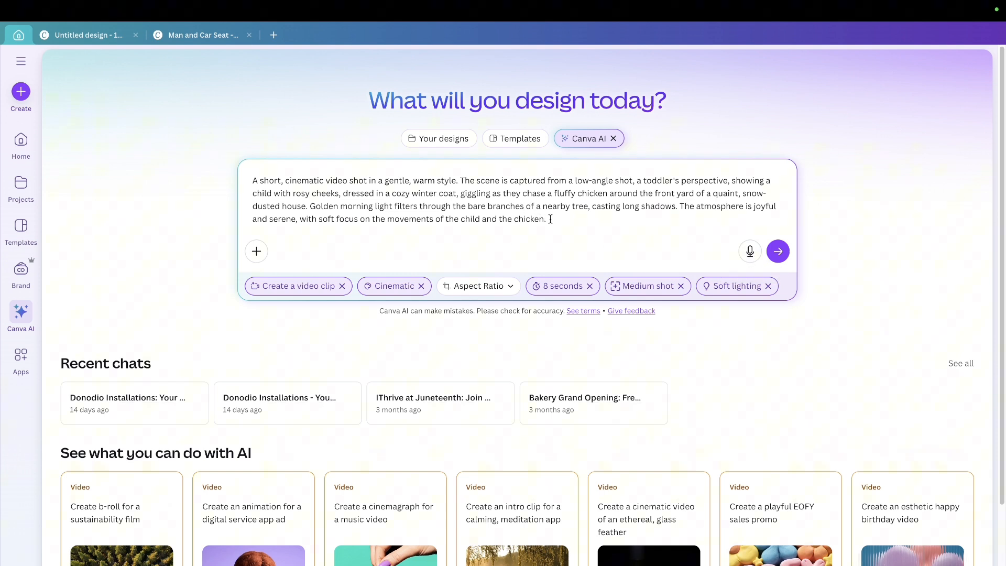
mouse_move(526, 217)
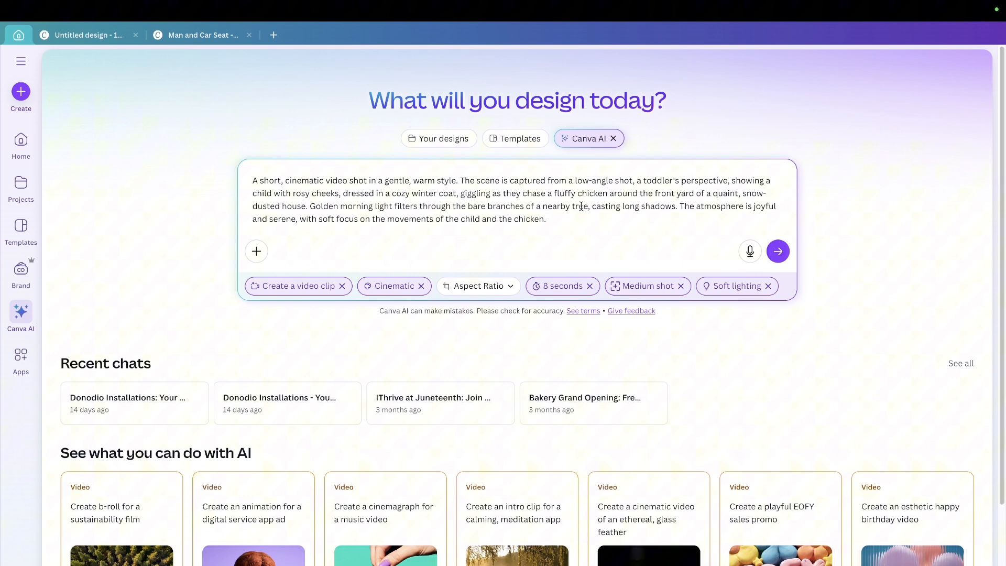
mouse_move(243, 264)
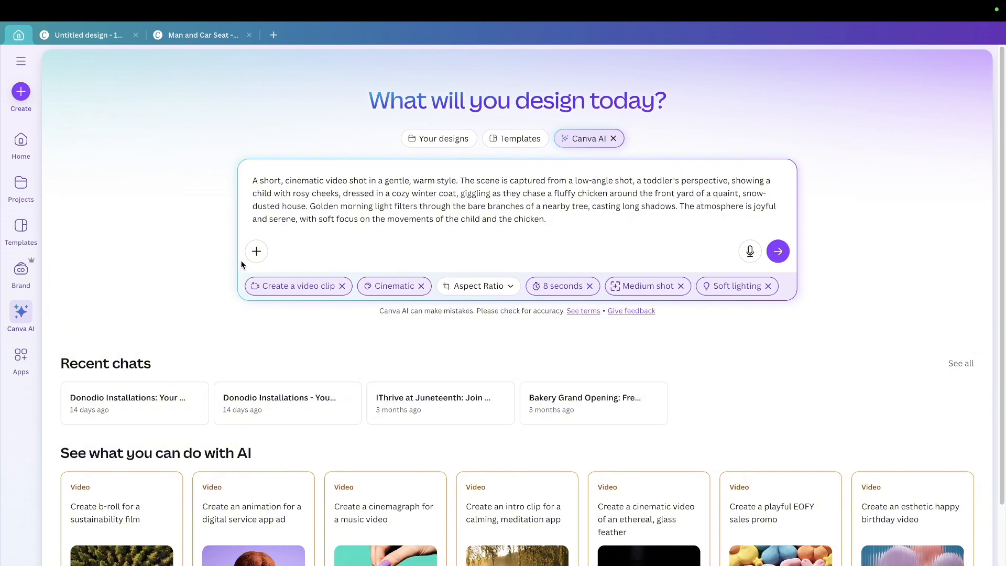
mouse_move(256, 251)
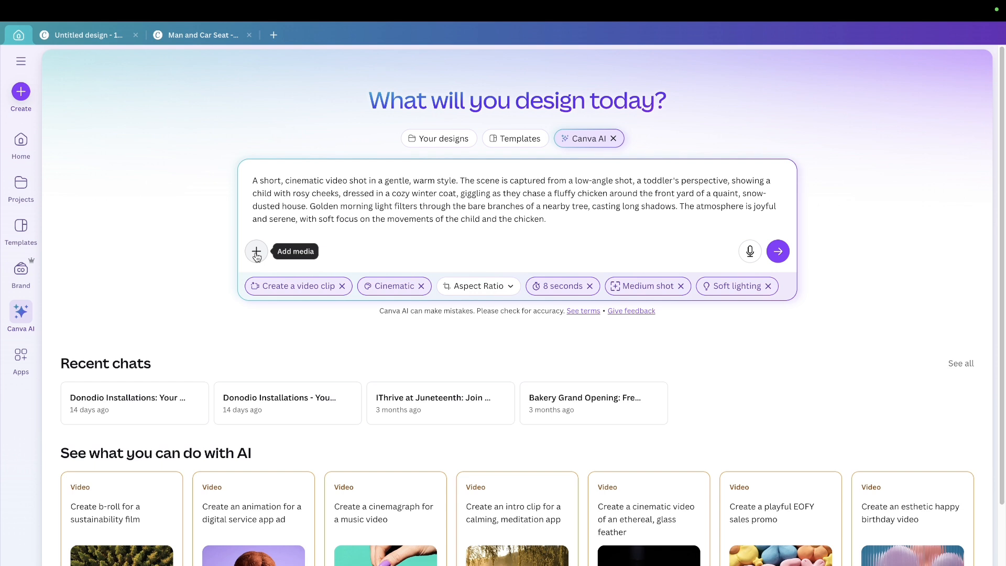
mouse_move(271, 255)
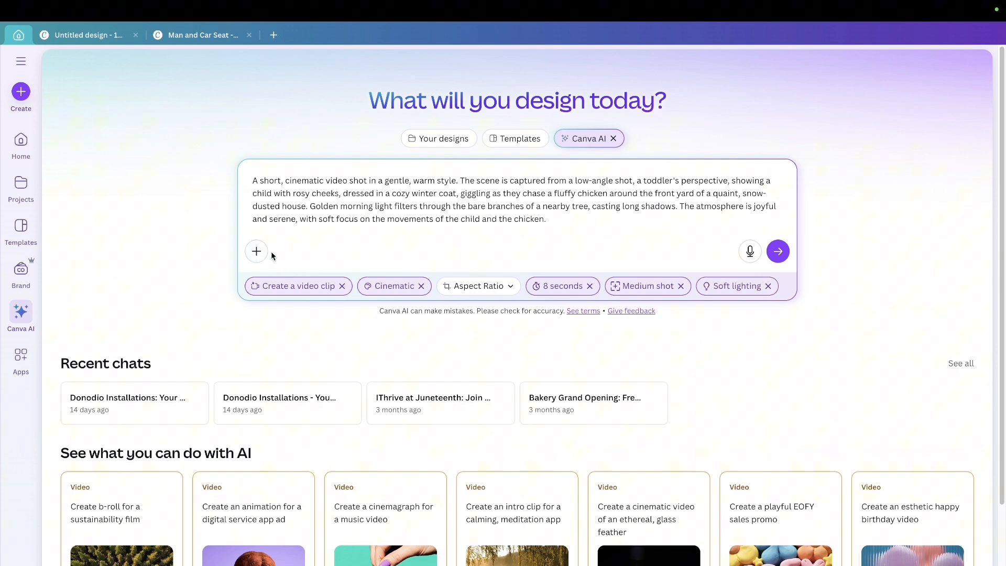
mouse_move(309, 234)
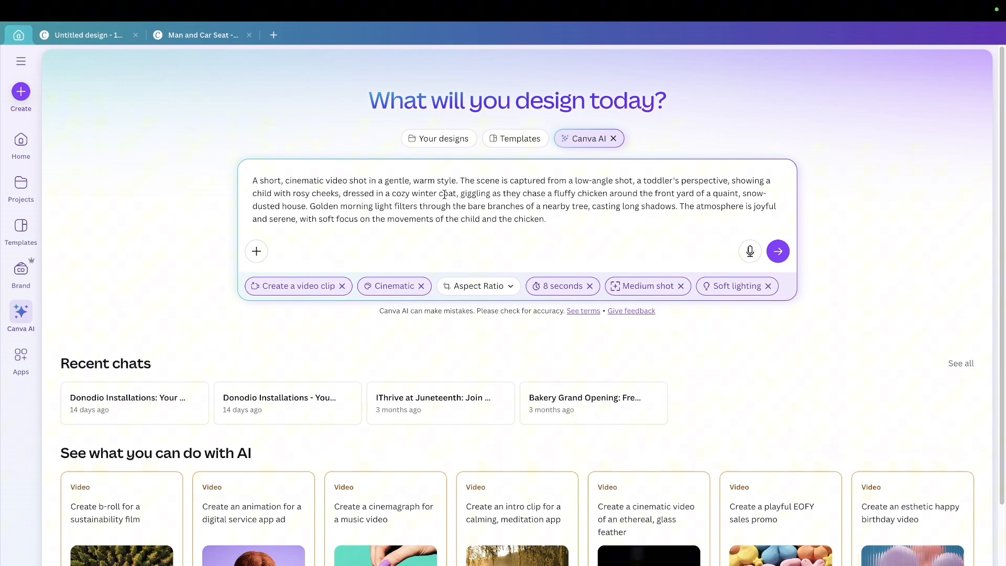
mouse_move(675, 238)
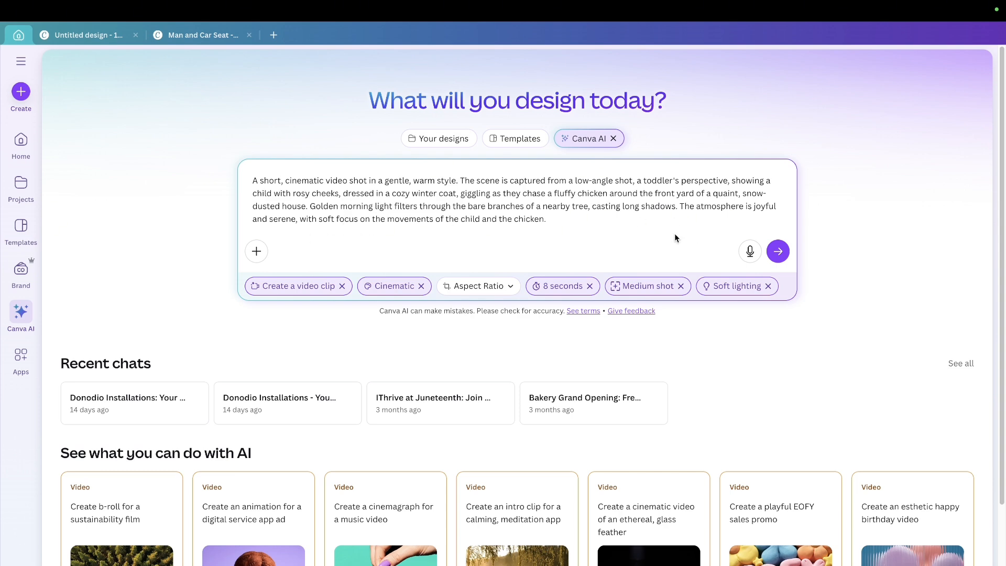
mouse_move(778, 251)
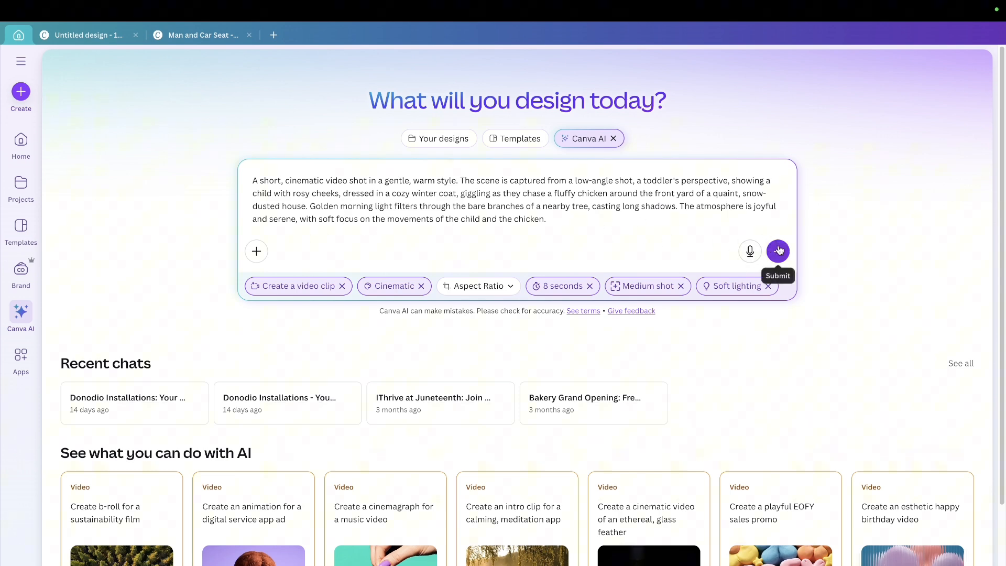
Step: Submit the toddler-and-chicken video prompt to Canva AI
left_click(777, 251)
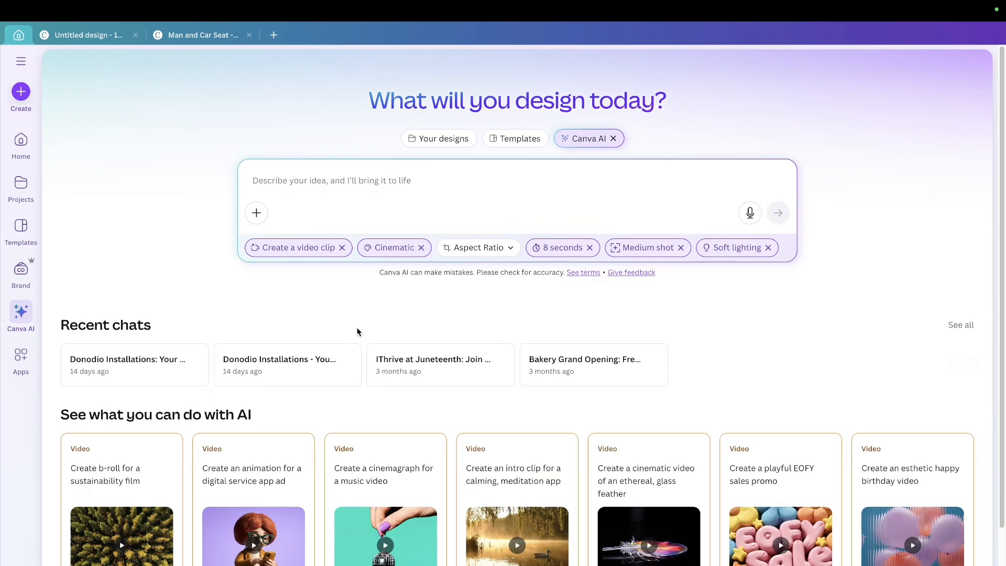
Step: Enlarge and play the generated snowy clip, then open it in Canva Editor
left_click(777, 213)
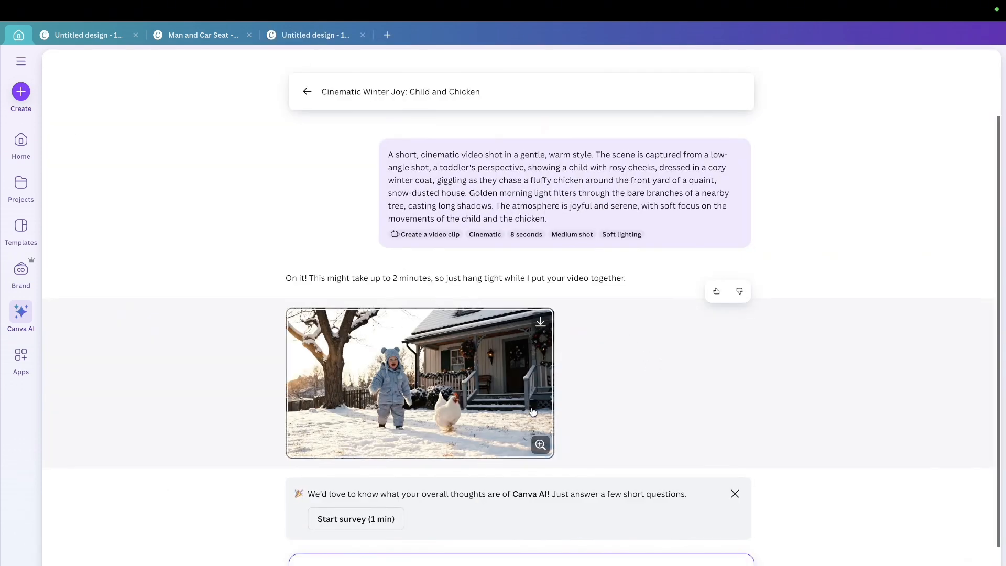
left_click(420, 383)
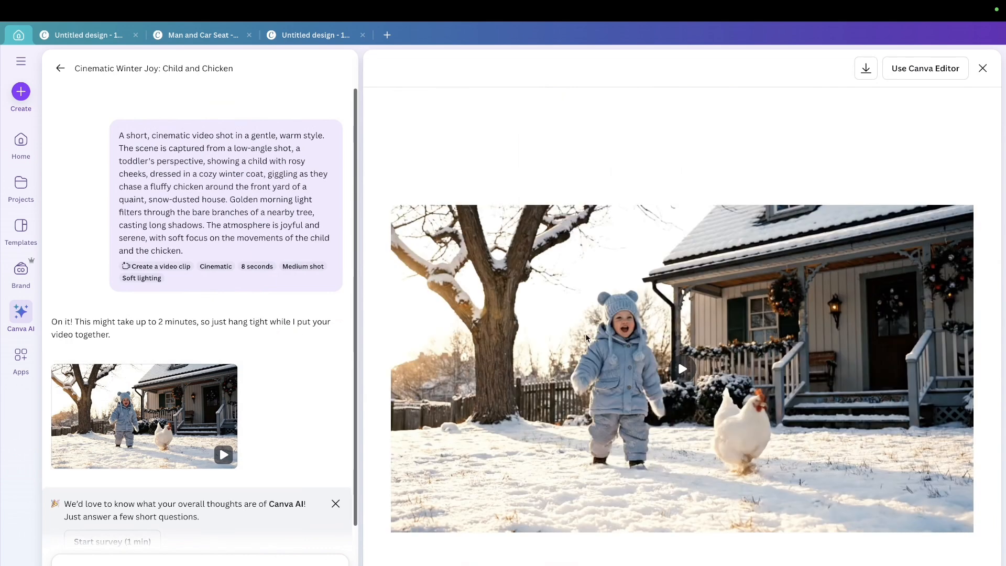
left_click(682, 368)
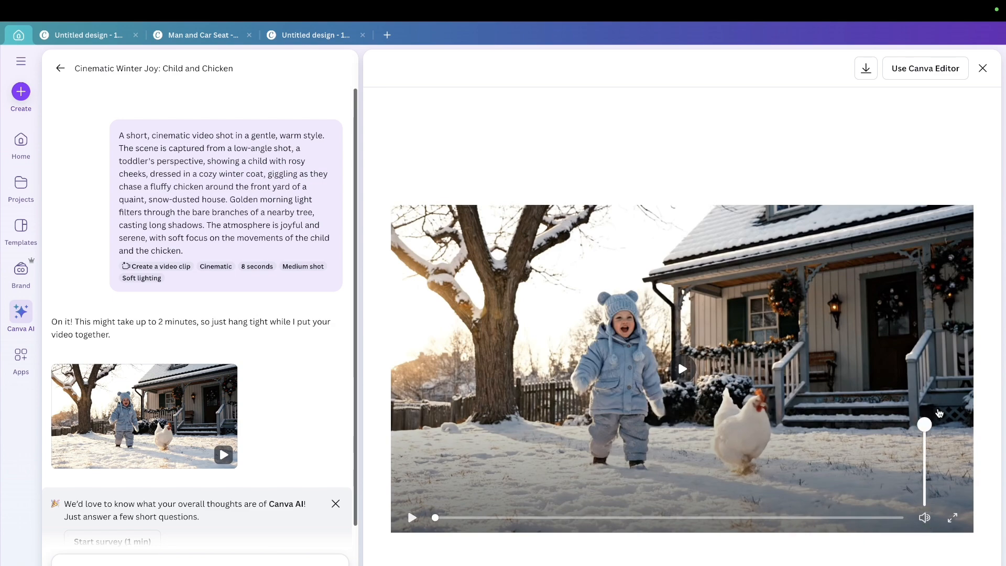
left_click(682, 368)
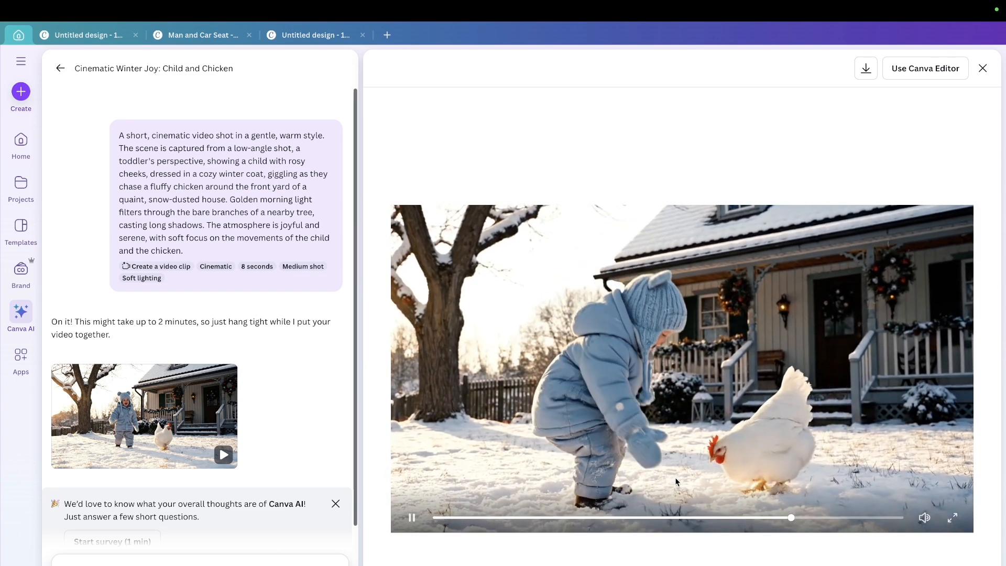
left_click(411, 518)
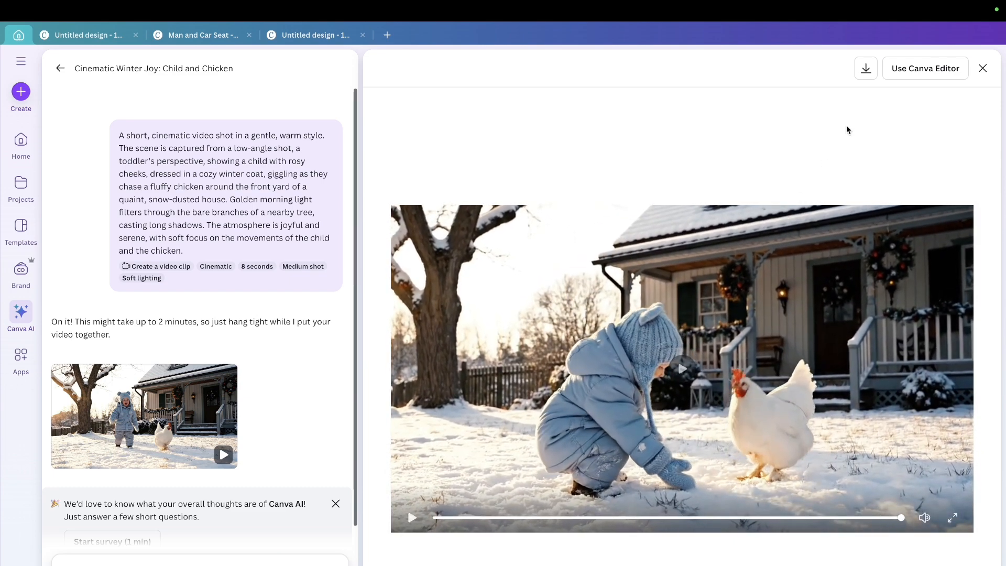
left_click(925, 68)
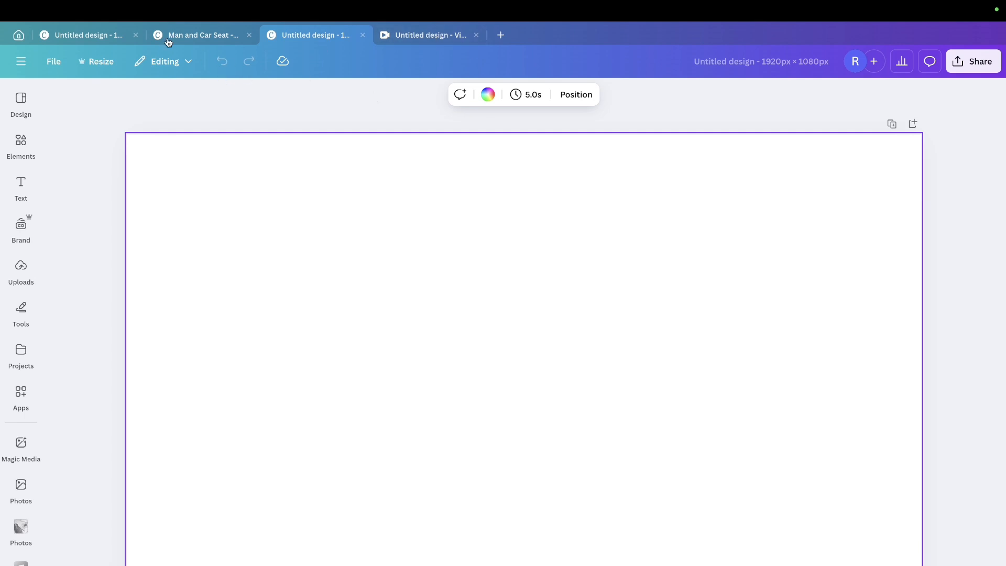
Step: Open the Share download settings for the video, showing MP4 at 1080p
left_click(977, 61)
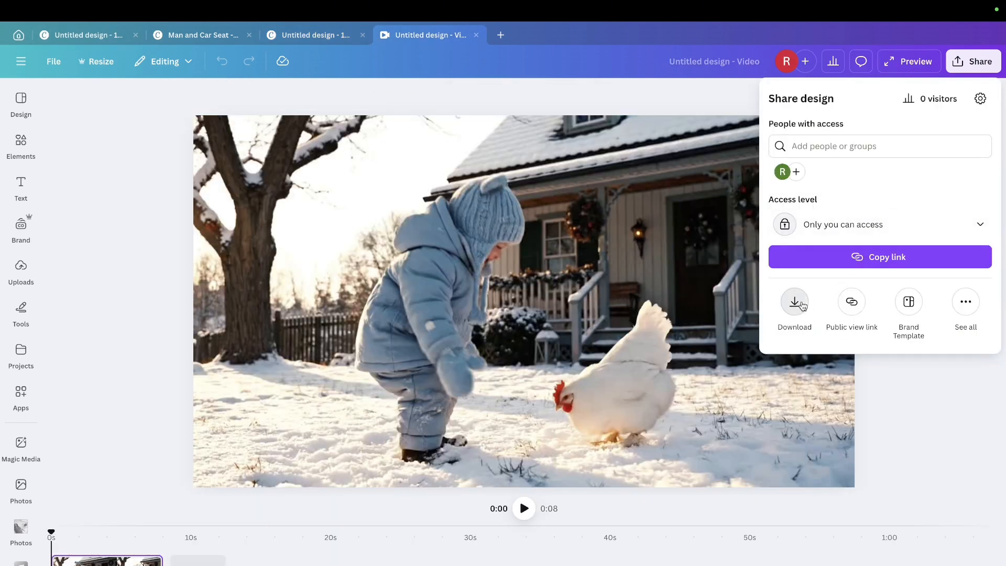
left_click(794, 302)
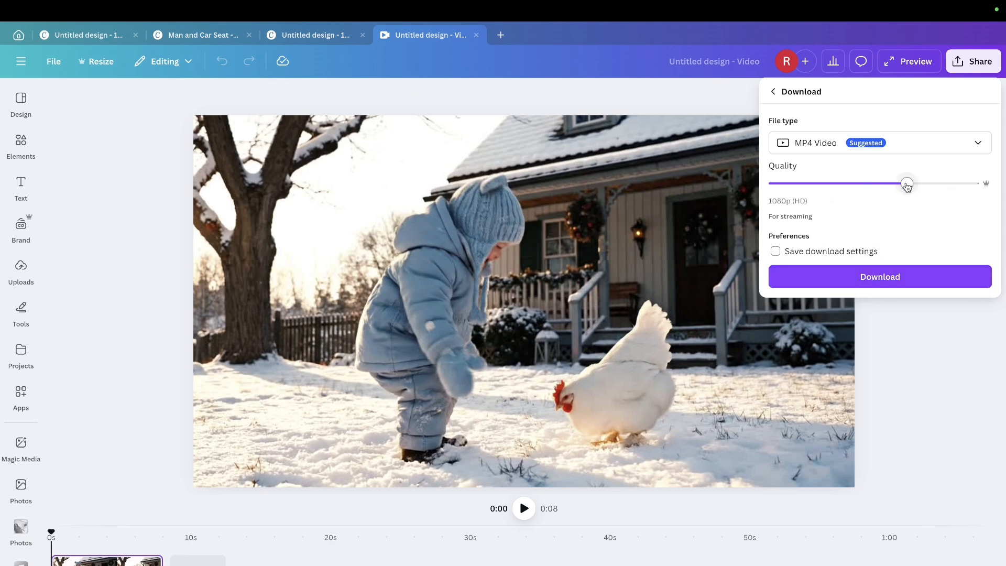
mouse_move(909, 189)
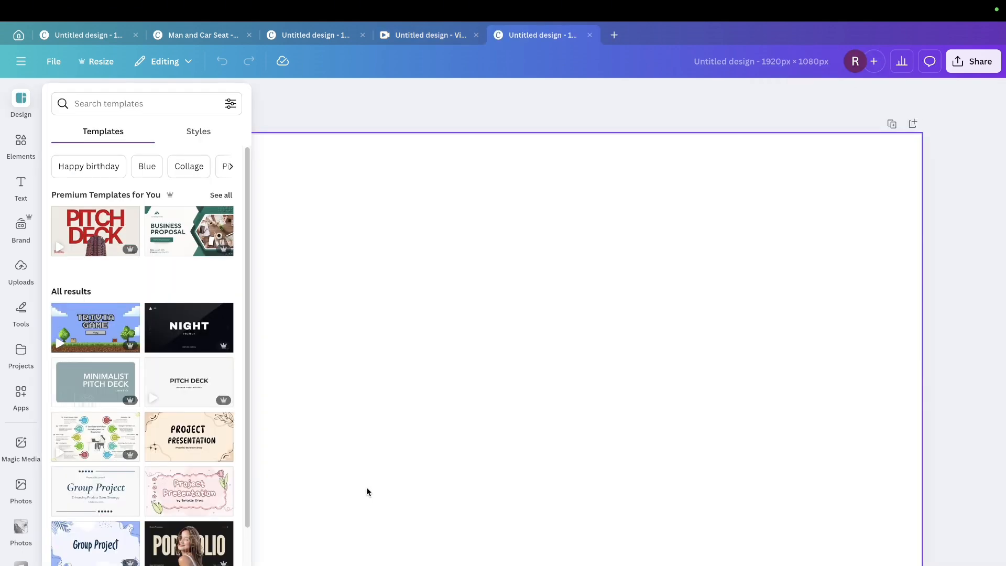
mouse_move(274, 309)
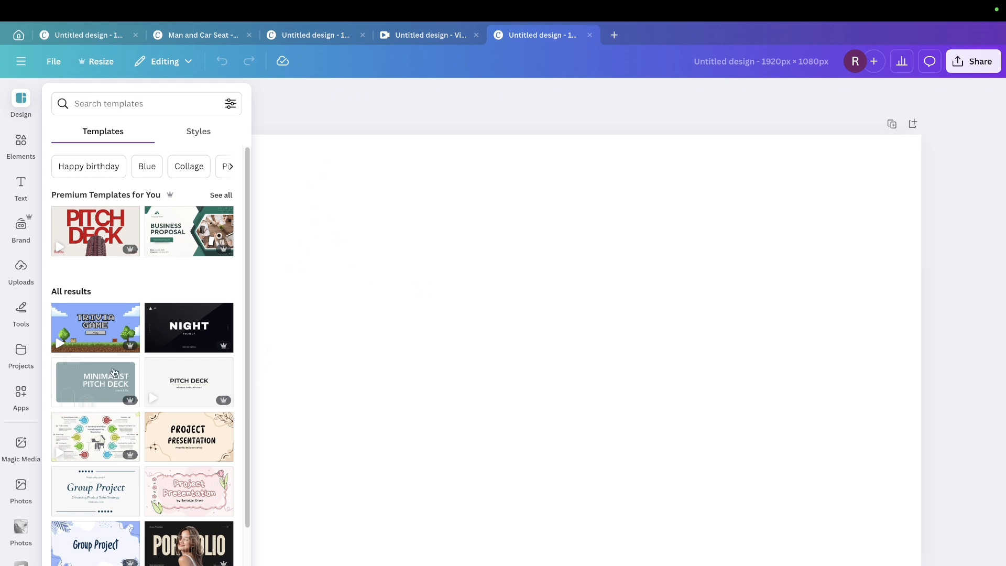
mouse_move(15, 452)
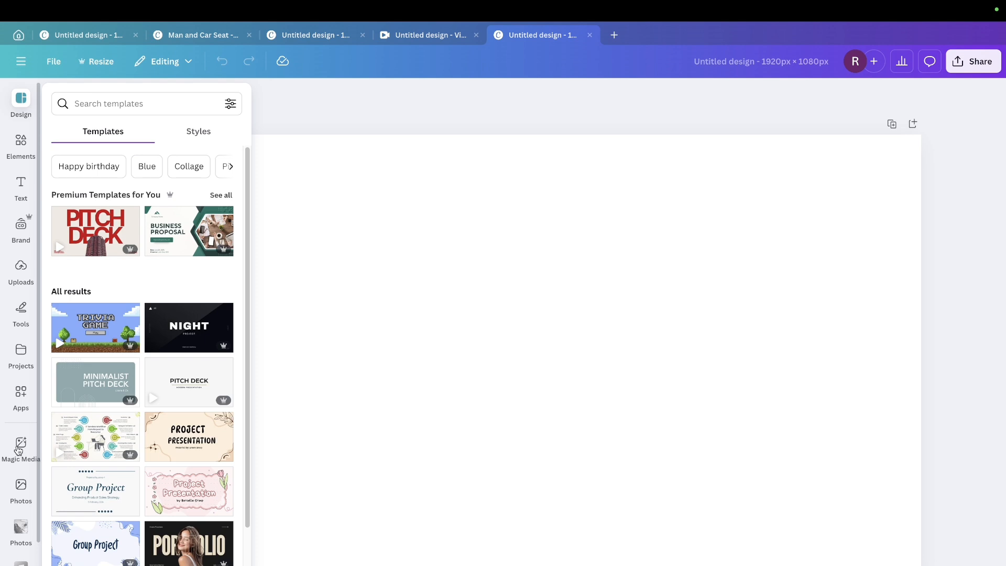
Step: Generate a Magic Media video from the pasted toddler-and-chicken snow description
left_click(20, 447)
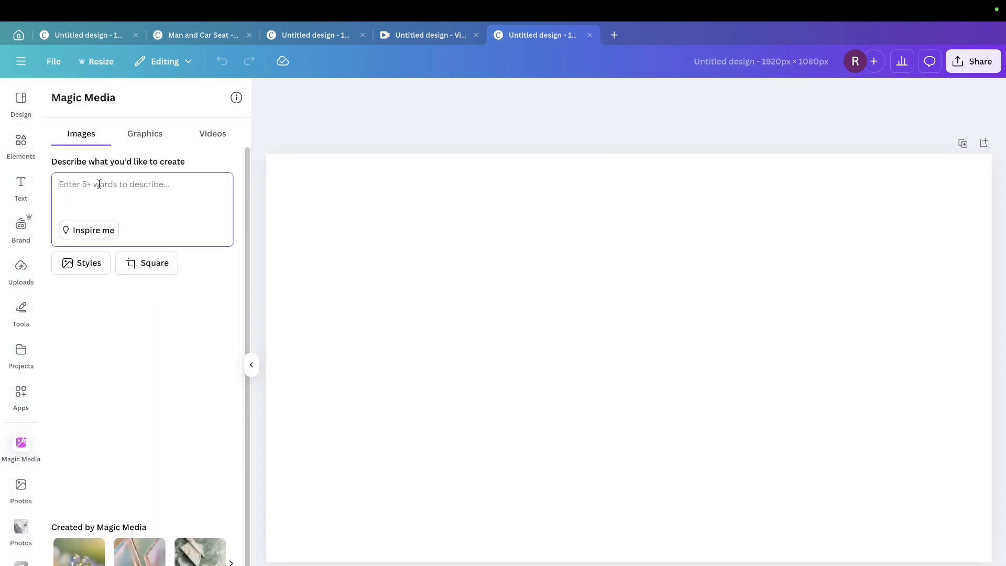
type("fluffy chicken around the front yard of a quaint, snow-dusted house. Golden morning light filters through the bare branches of a nearby tree, casting long shadows. The atmosphere is joyful and serene, with soft focus on the movements of the child and the chicken.")
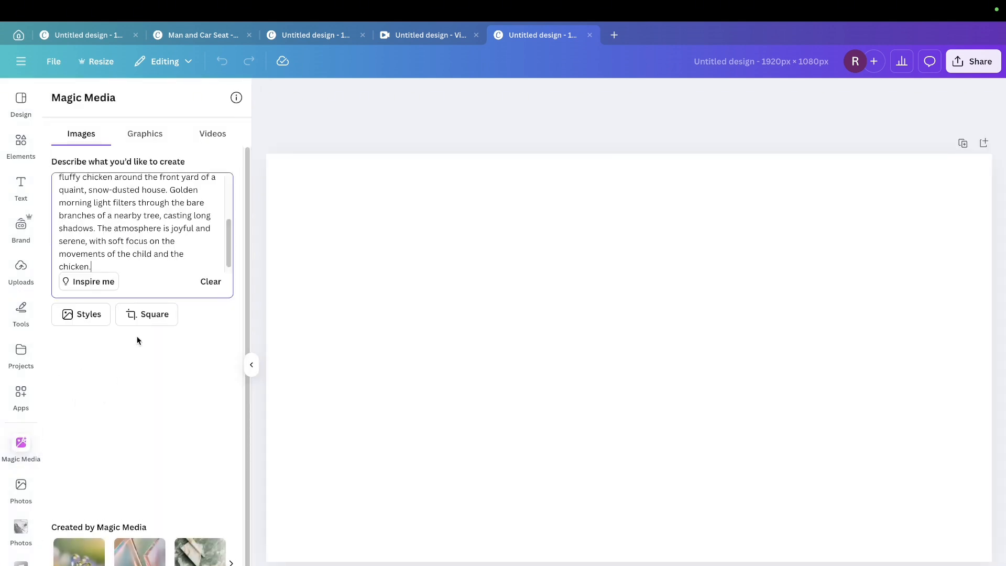
left_click(212, 134)
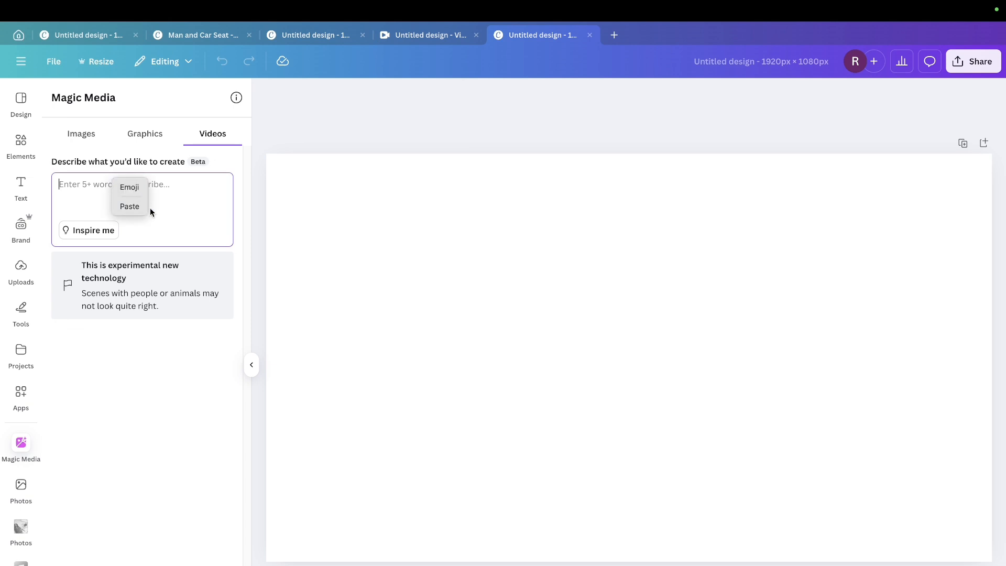
left_click(130, 206)
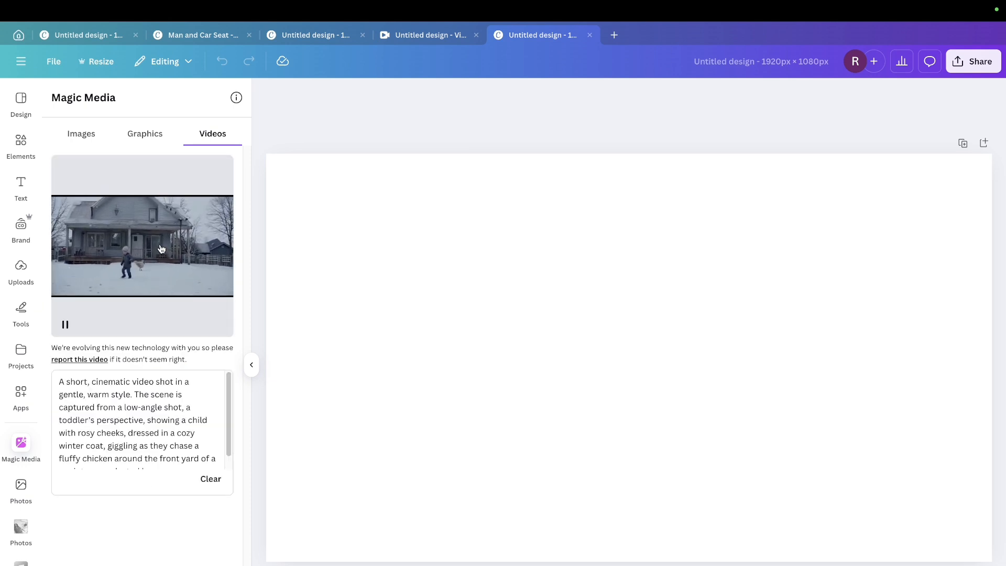
Step: Add the Magic Media snow clip to the canvas, play it, then switch tabs
left_click(142, 244)
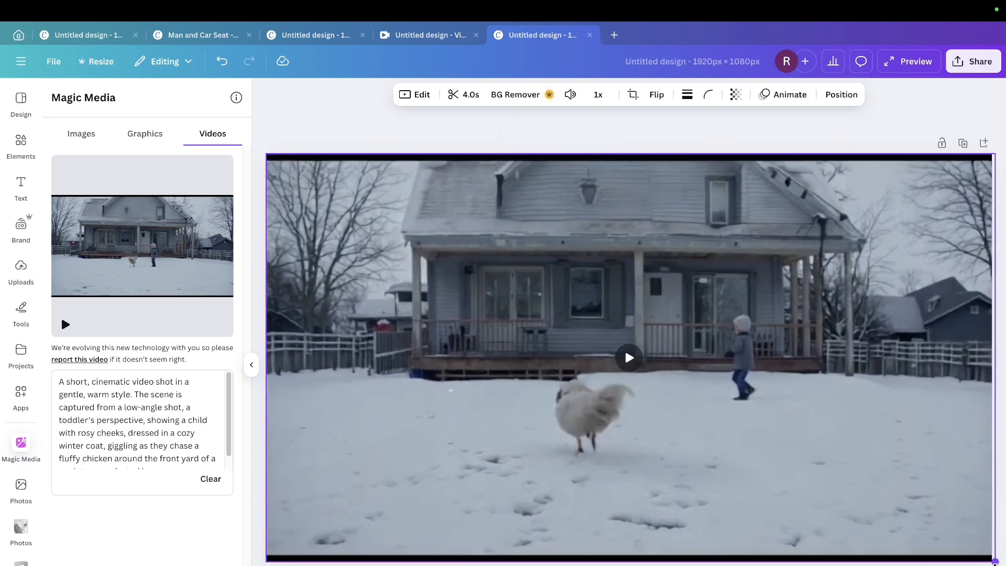
left_click(628, 358)
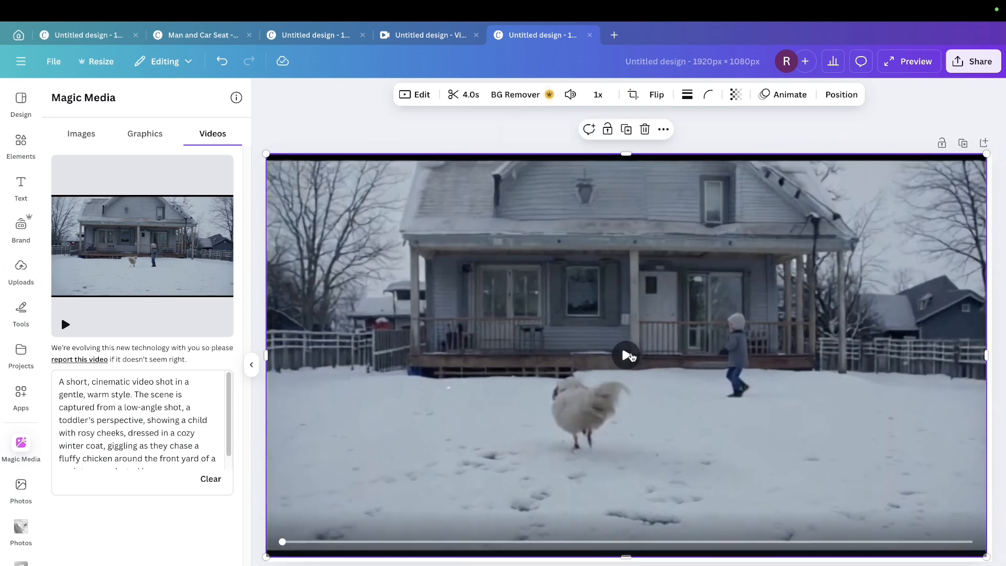
left_click(626, 356)
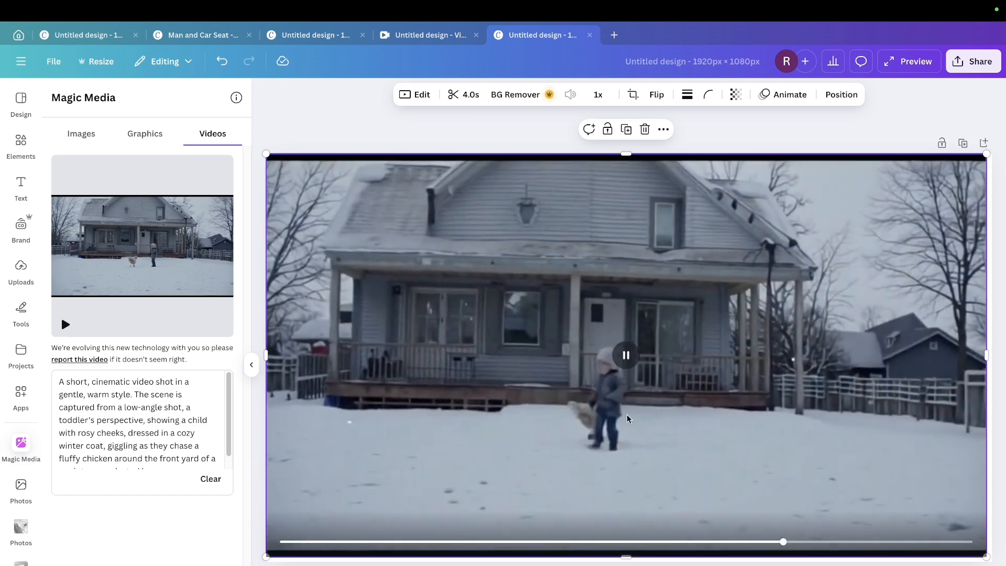
left_click(624, 355)
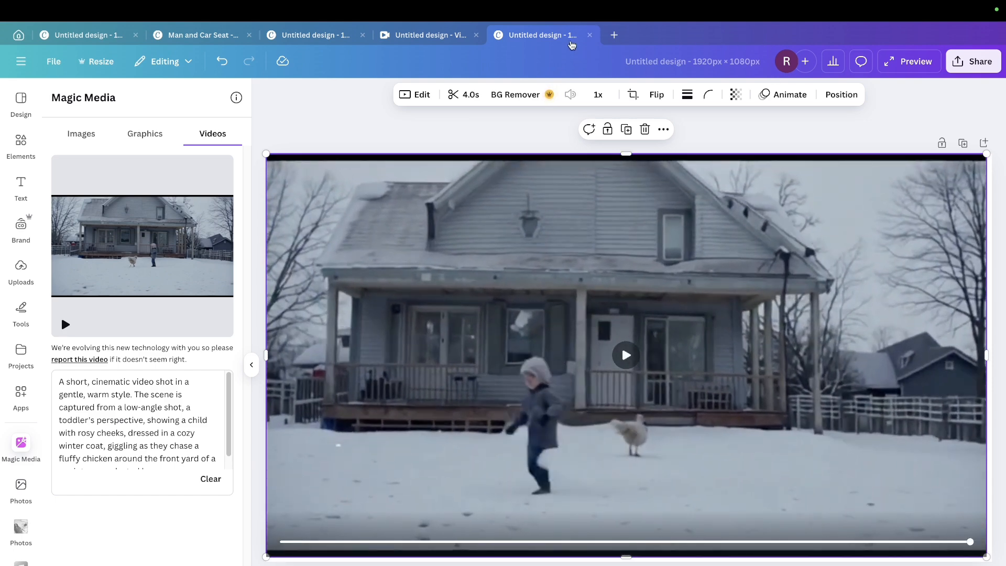
left_click(428, 35)
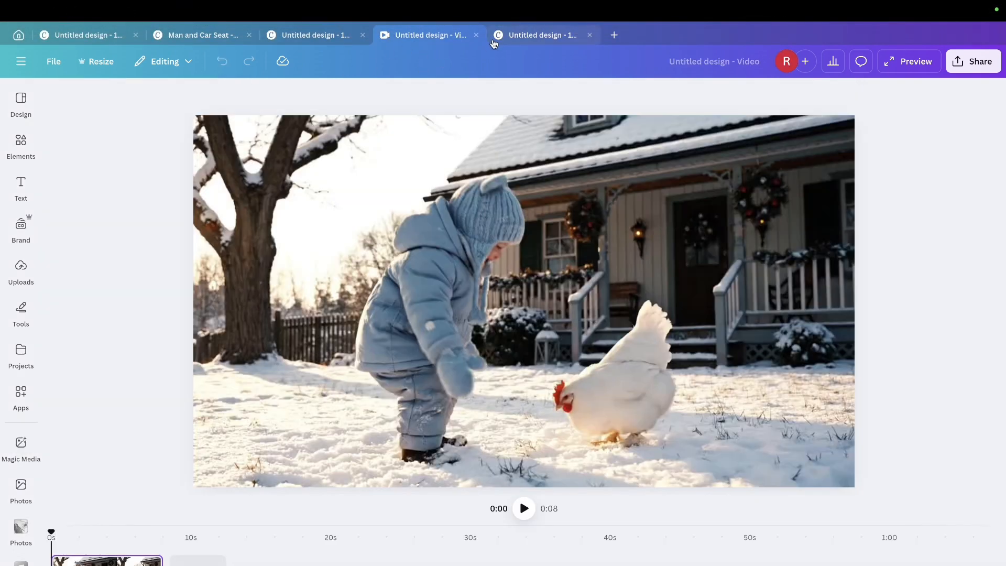
Step: Replay the Magic Media clip on the canvas and in its panel preview
left_click(522, 301)
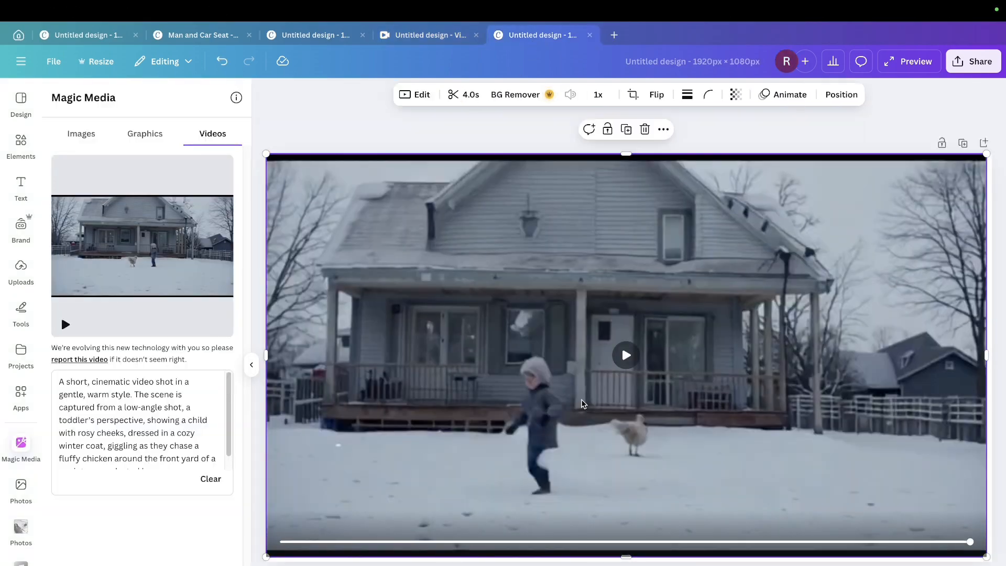
left_click(626, 355)
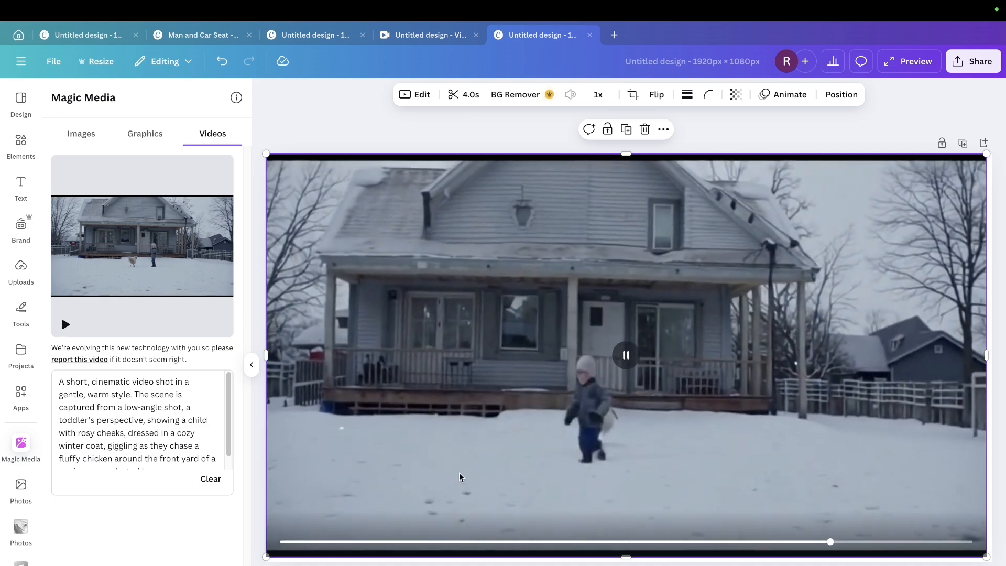
left_click(625, 354)
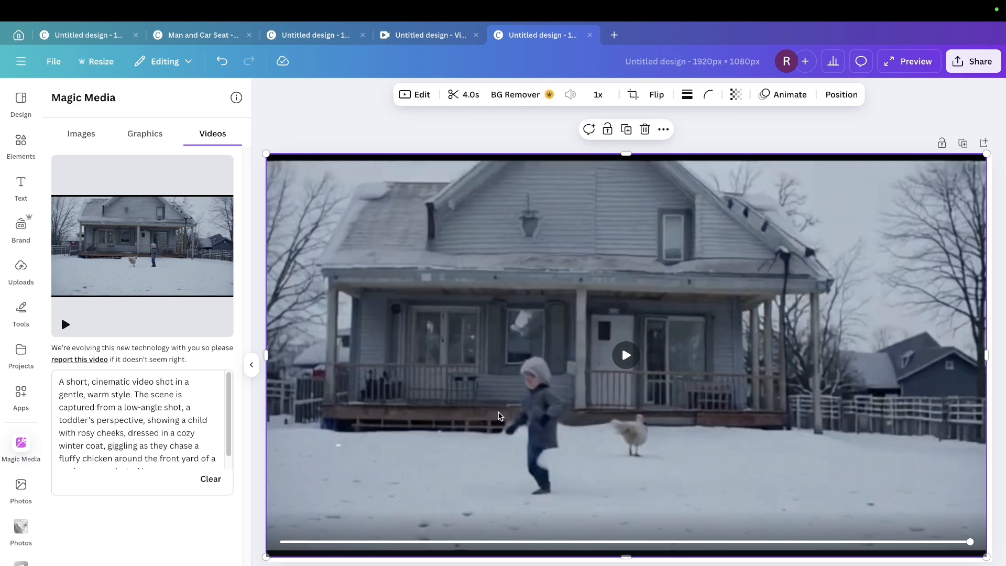
left_click(65, 324)
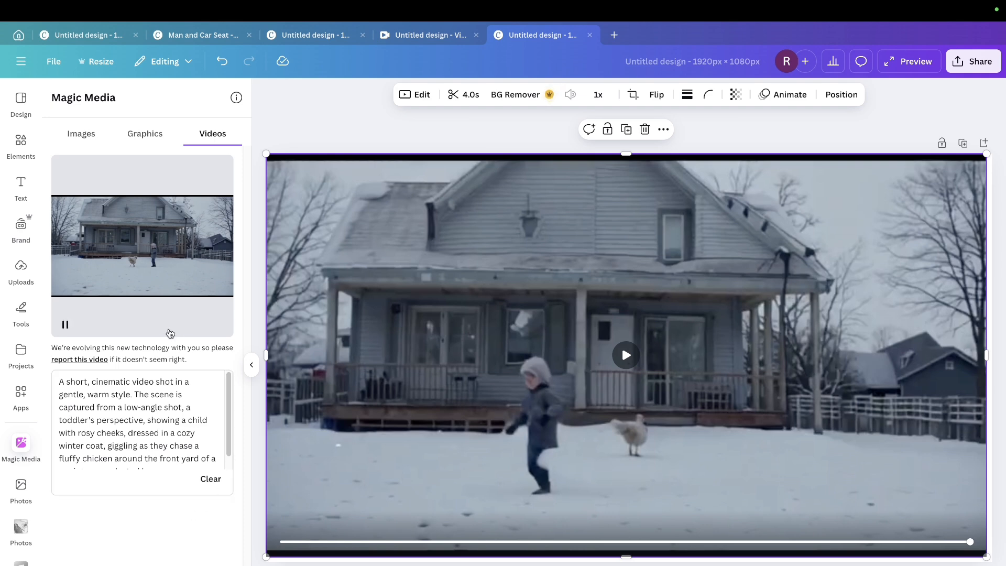
left_click(65, 324)
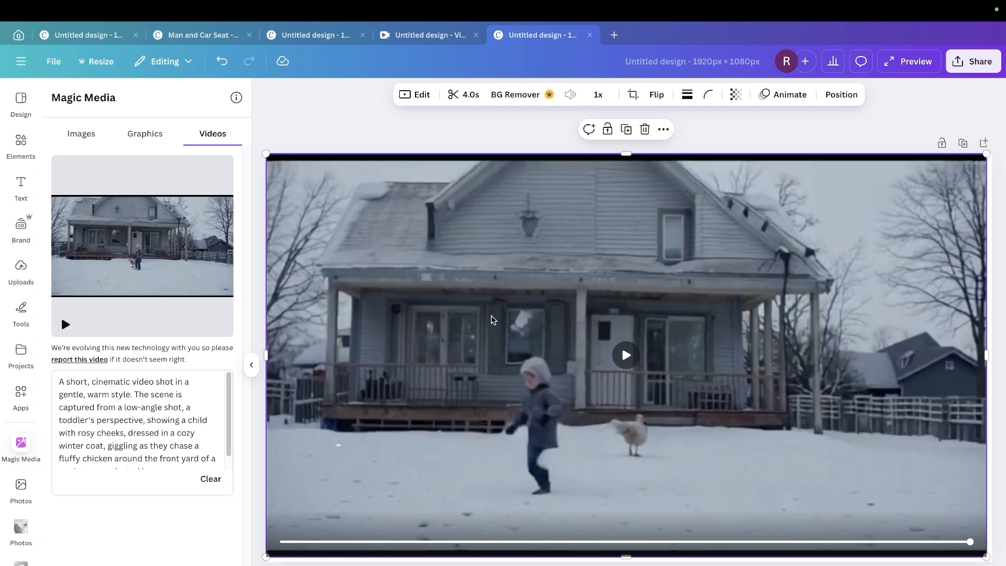
left_click(81, 134)
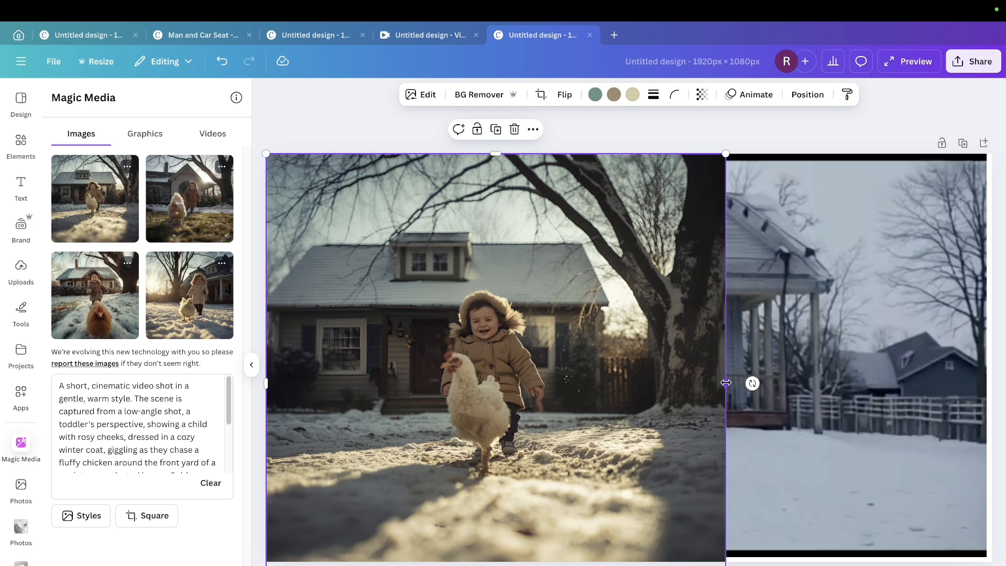
mouse_move(667, 271)
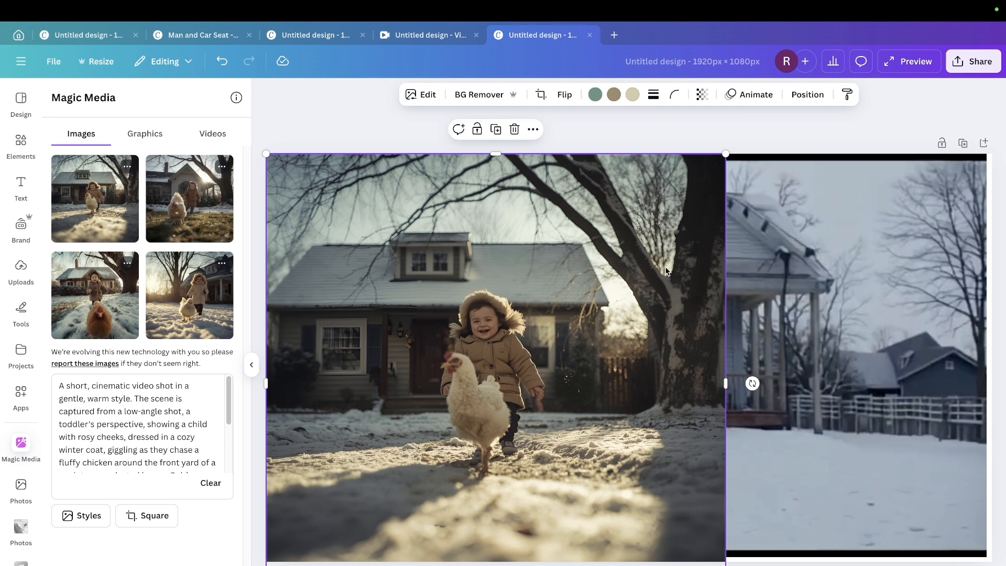
mouse_move(583, 315)
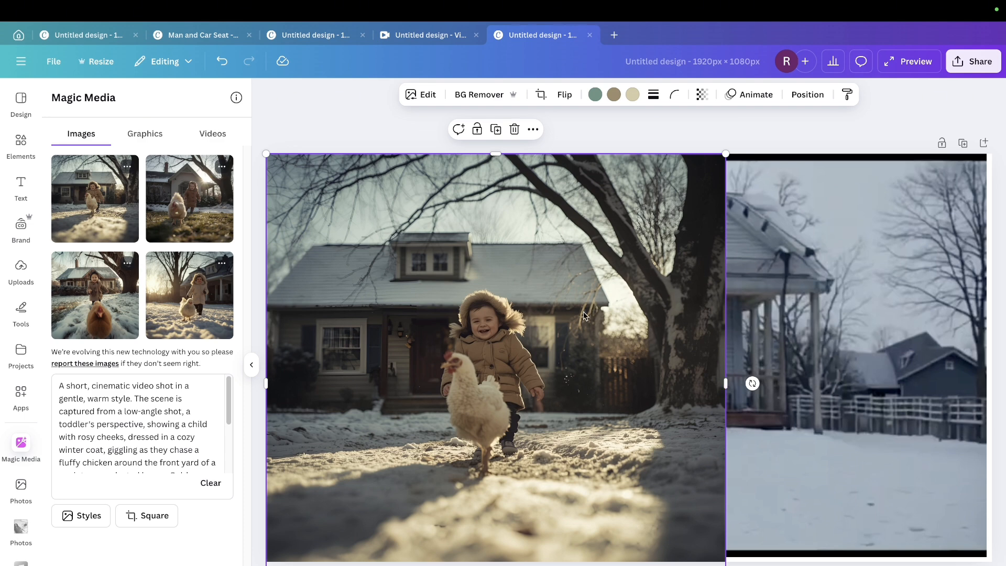
mouse_move(524, 388)
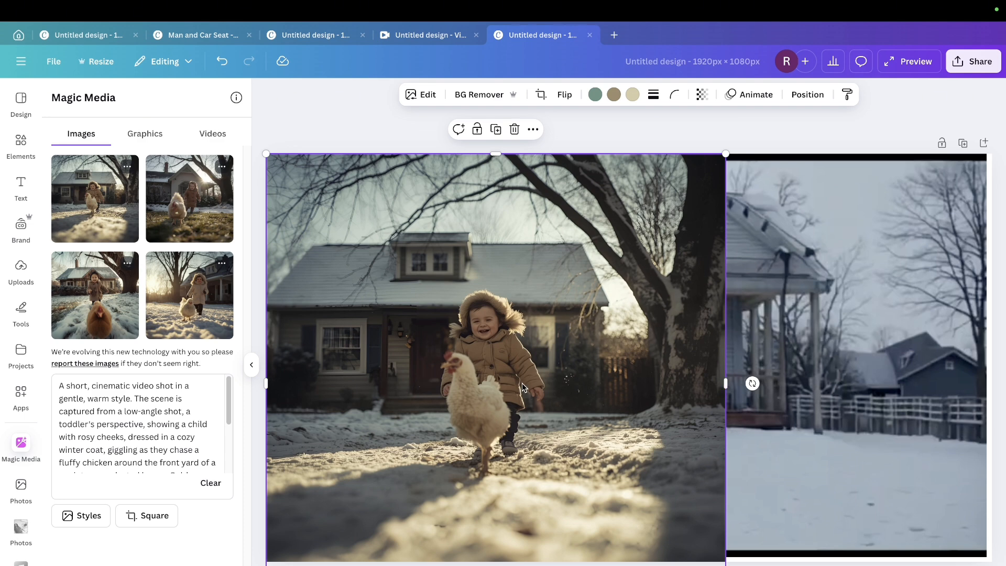